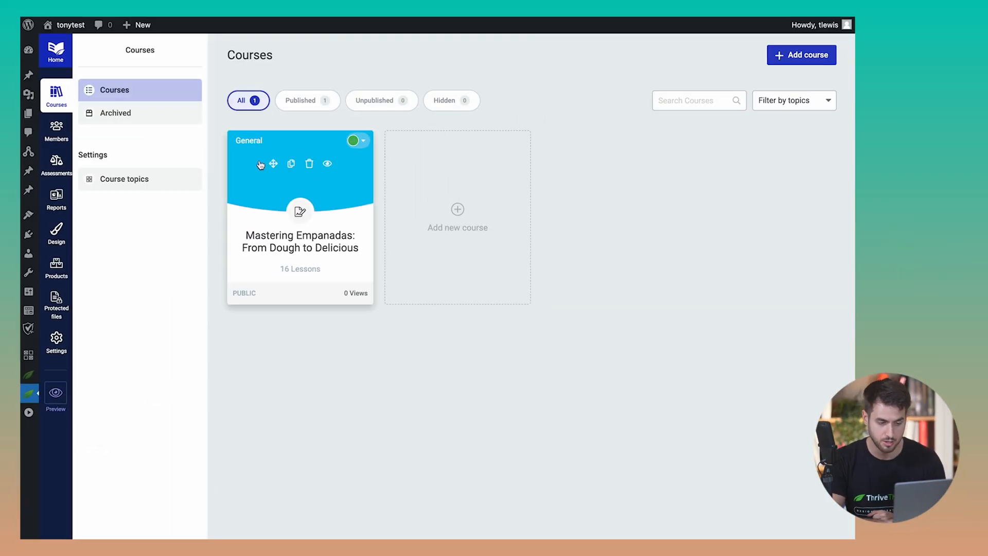
mouse_move(292, 270)
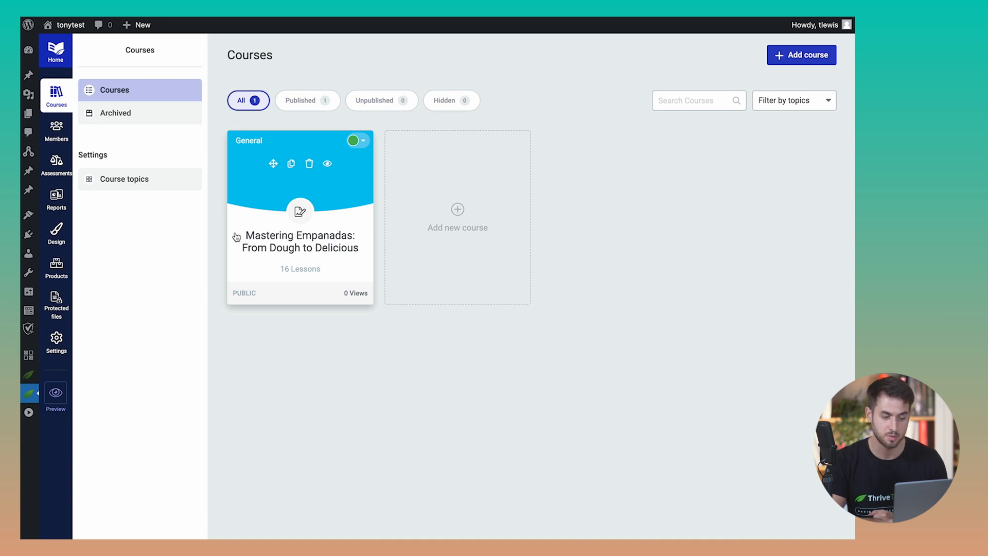
mouse_move(297, 238)
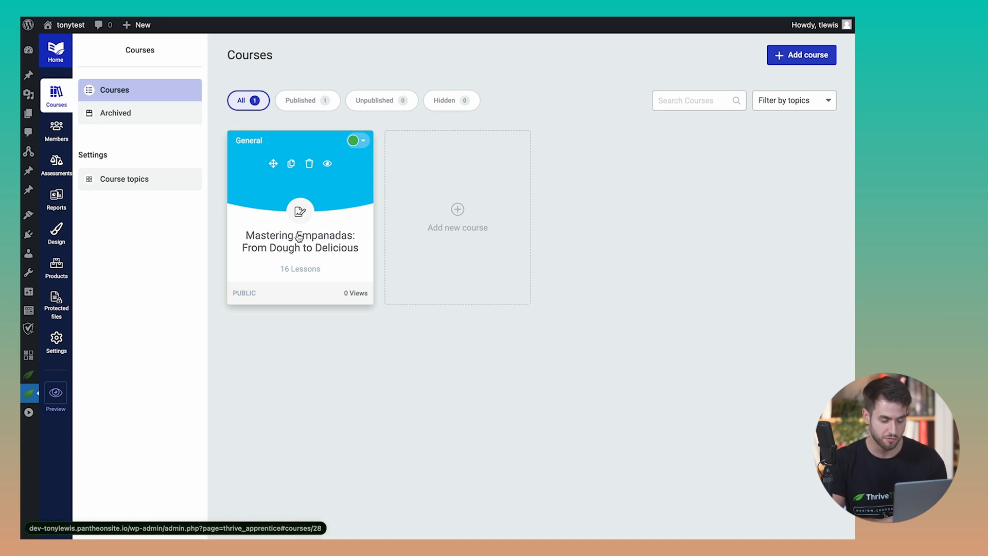
mouse_move(320, 284)
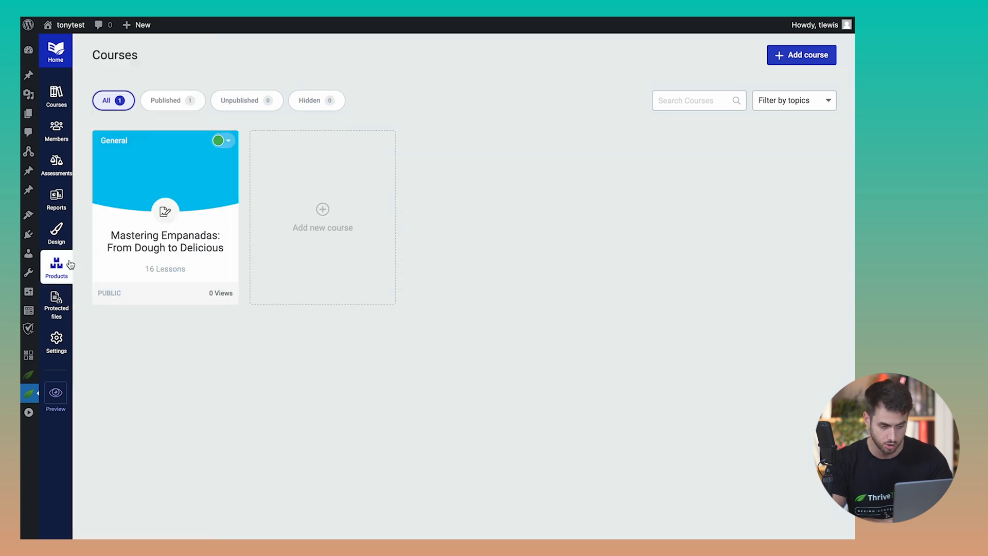
Go to Thrive Apprentice's Products & Membership area, which has no products yet
left_click(56, 266)
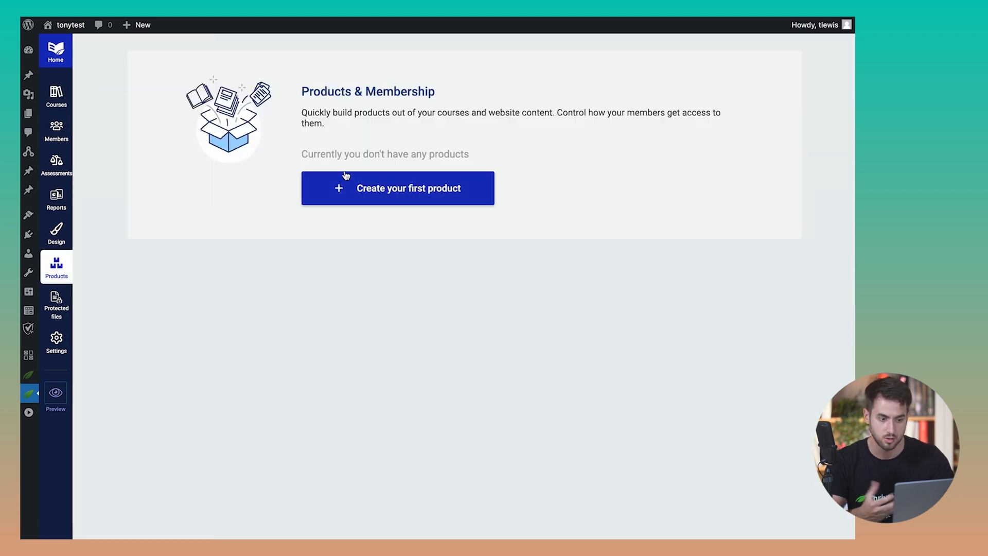
Start a product named 'Mastering Empanadas' and browse post categories as extra content
left_click(396, 188)
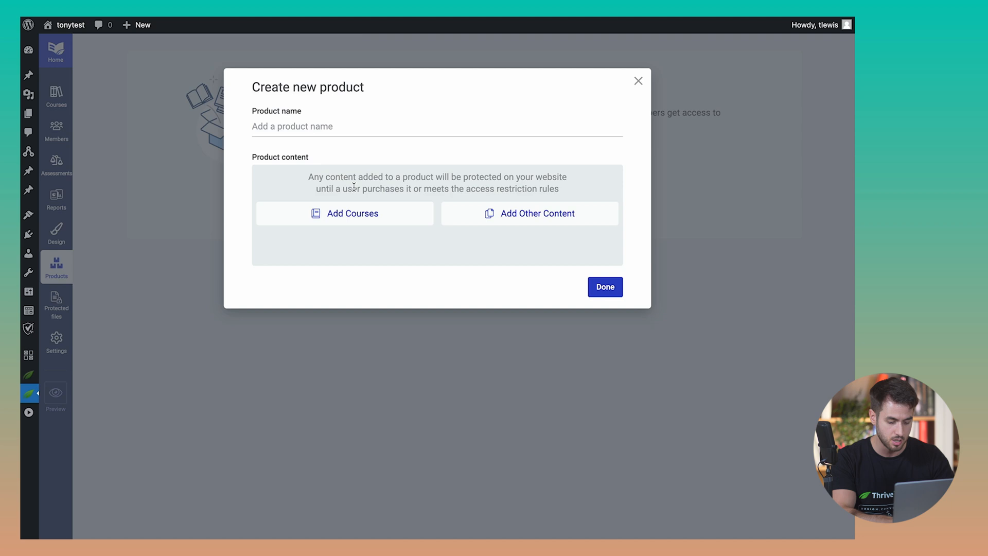
type("Mastering Empanadas")
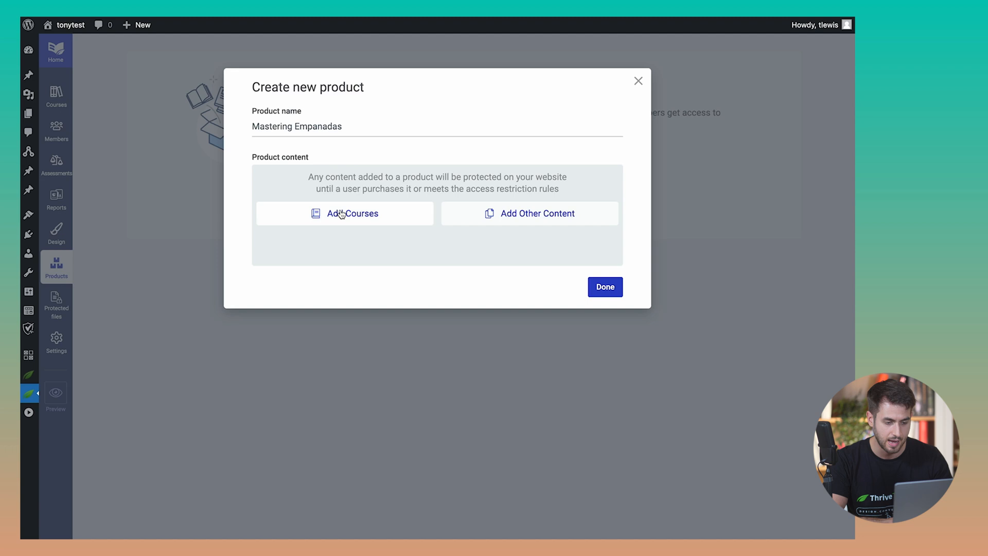
left_click(345, 213)
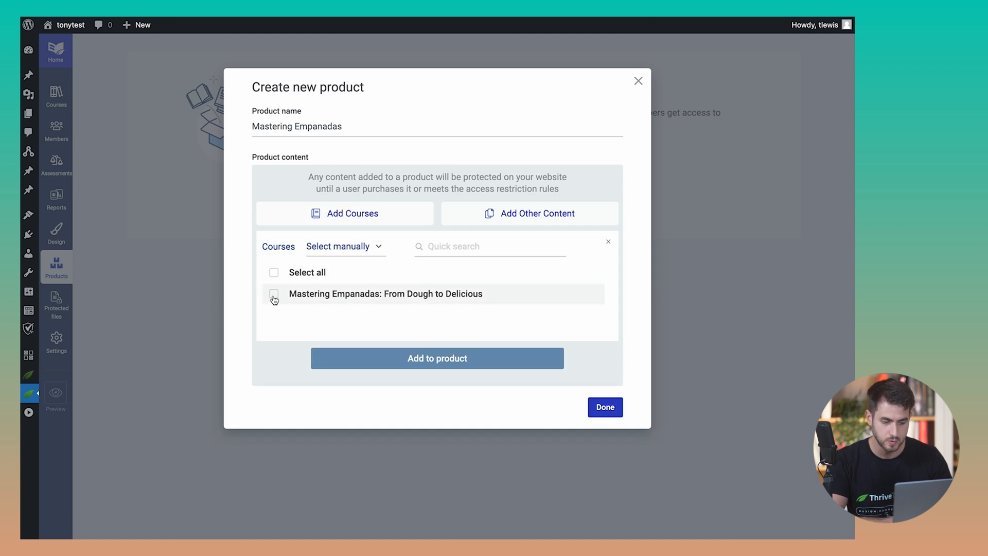
left_click(273, 295)
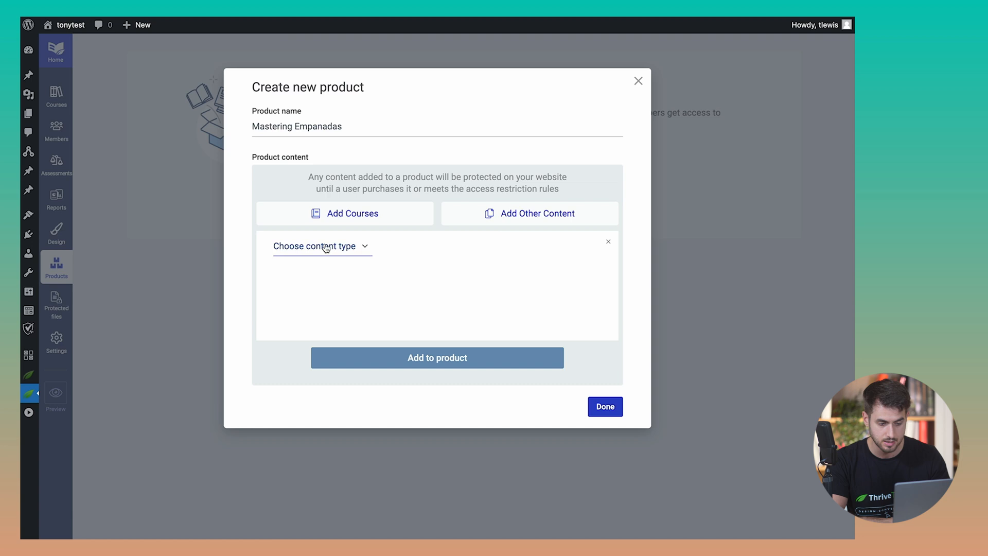
left_click(321, 245)
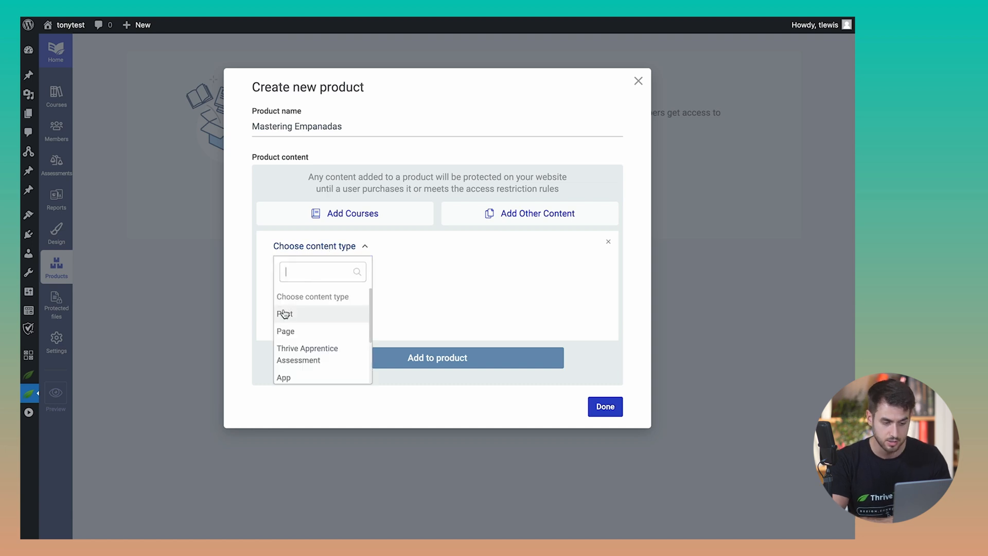
left_click(285, 314)
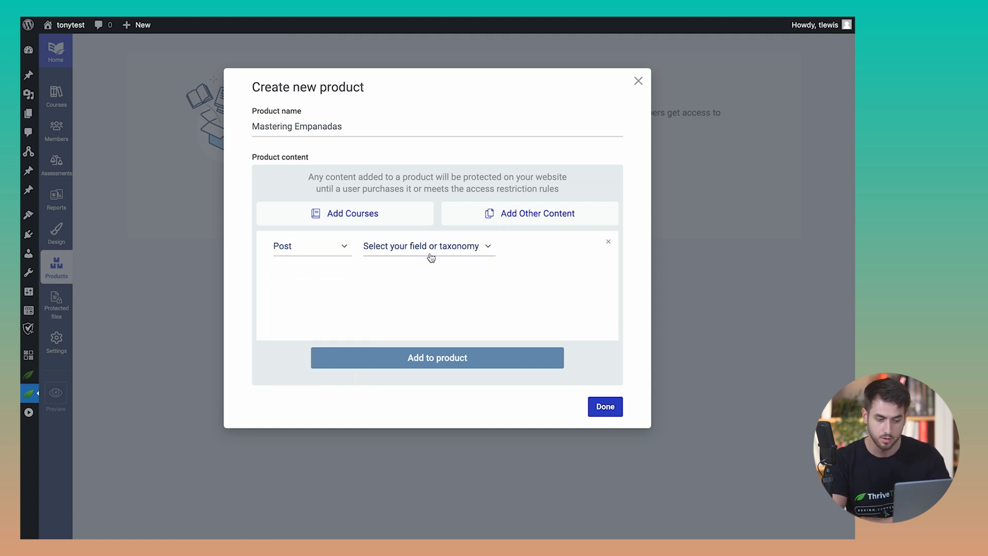
left_click(427, 246)
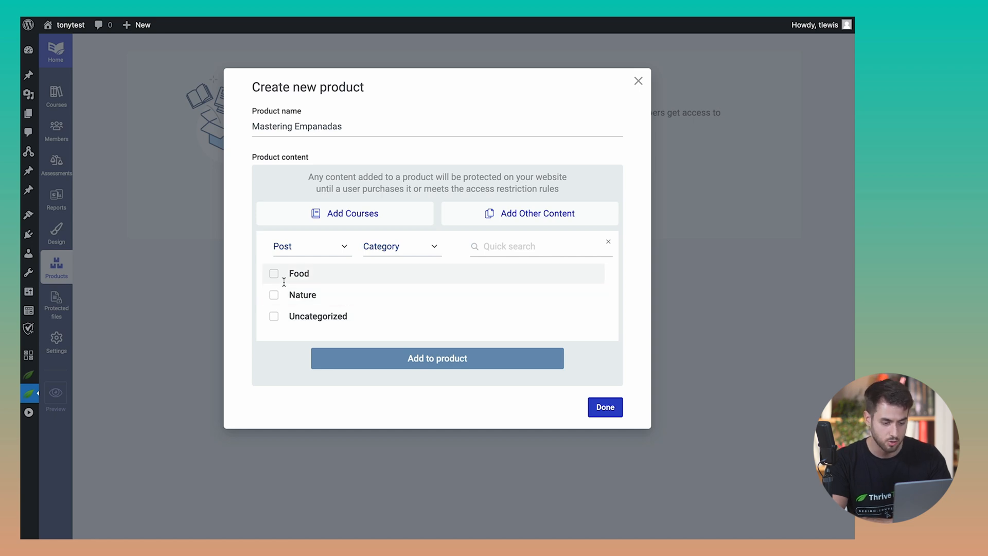
left_click(273, 272)
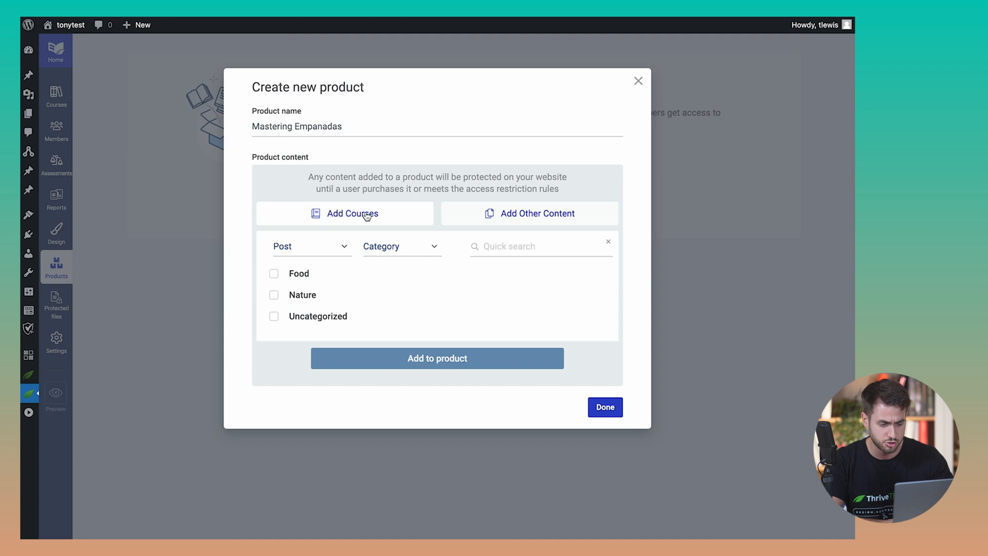
Add the 'Mastering Empanadas: From Dough to Delicious' course to the product and finish
left_click(344, 213)
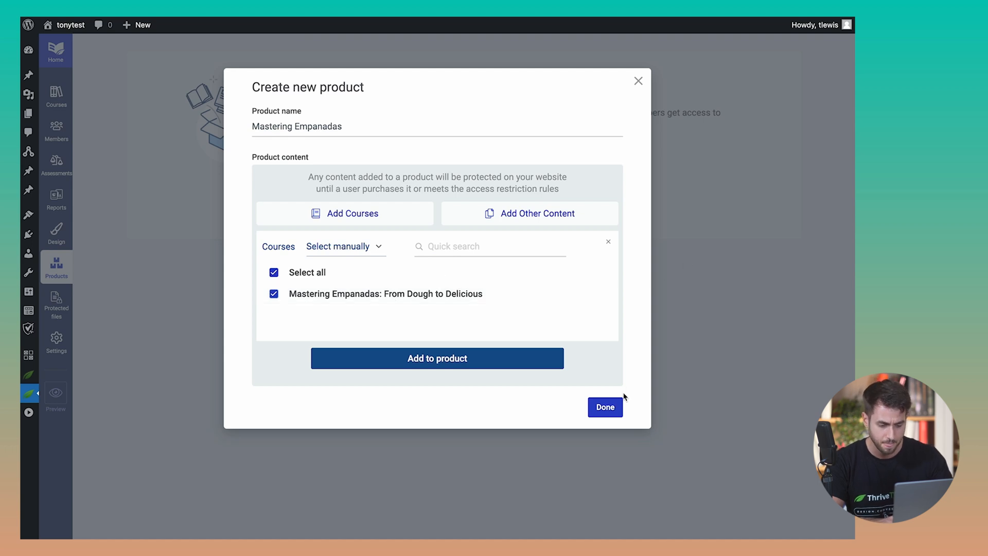
left_click(437, 358)
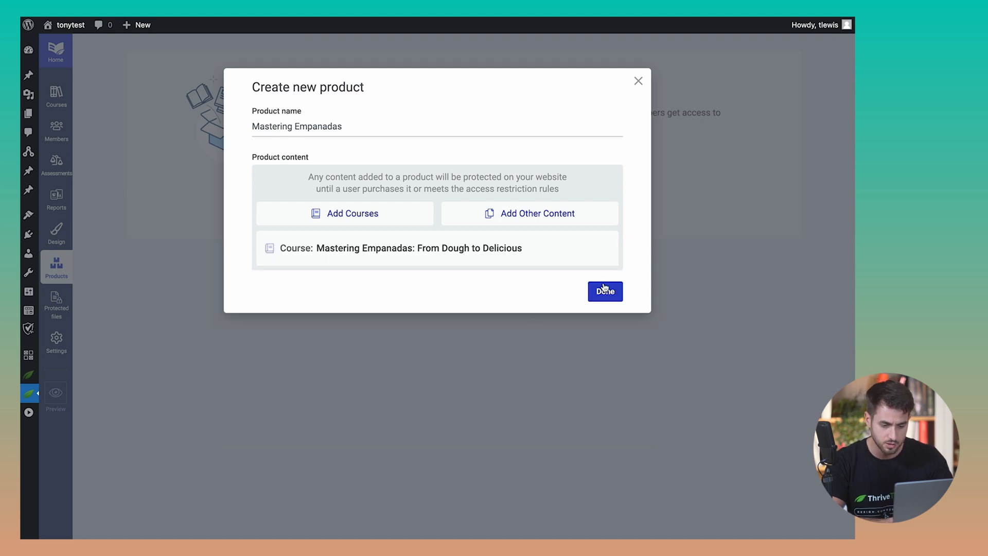
left_click(604, 291)
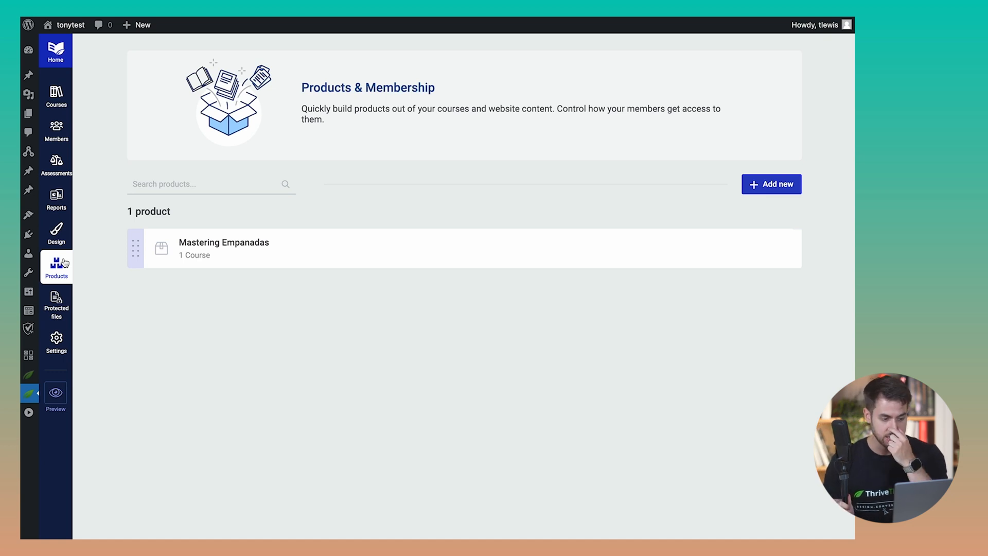
mouse_move(360, 235)
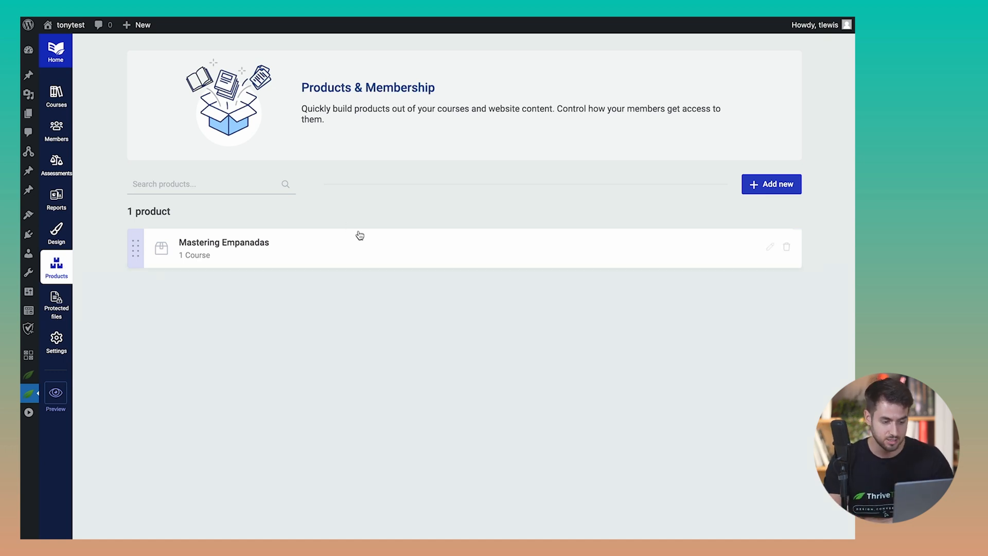
Open the Mastering Empanadas product's settings to view its access restriction rules
left_click(241, 242)
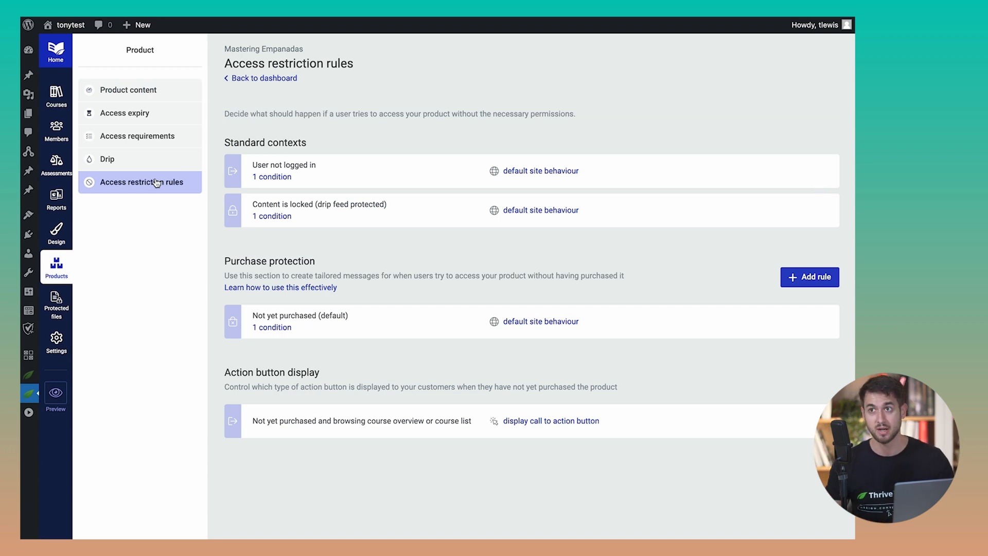
mouse_move(140, 201)
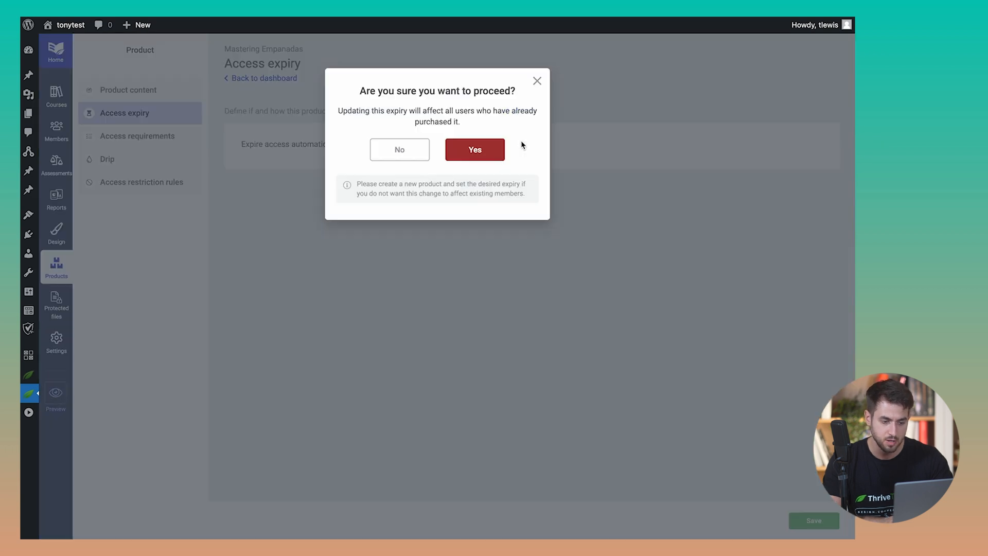
Expire product access 7 days after purchase, with a reminder 5 days before expiry
left_click(474, 149)
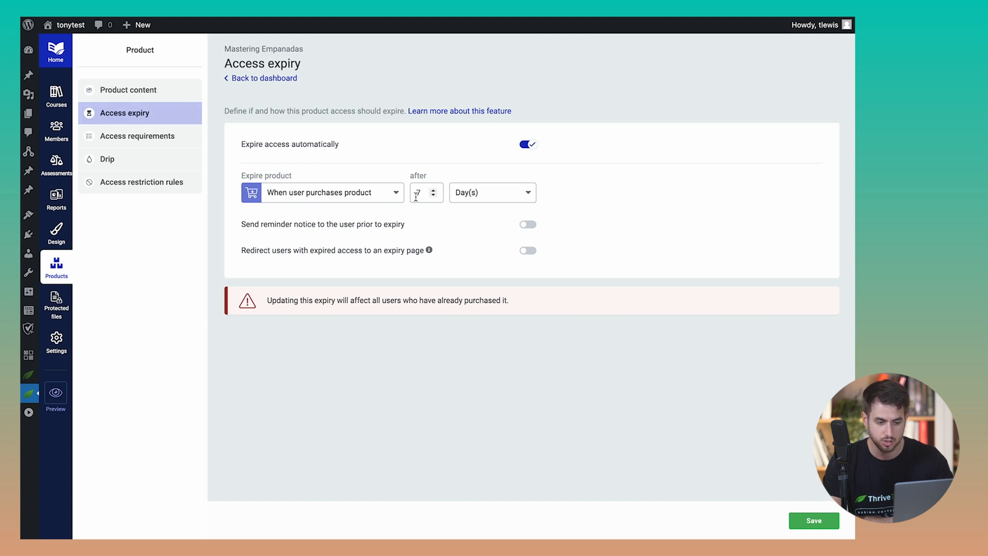
type("2")
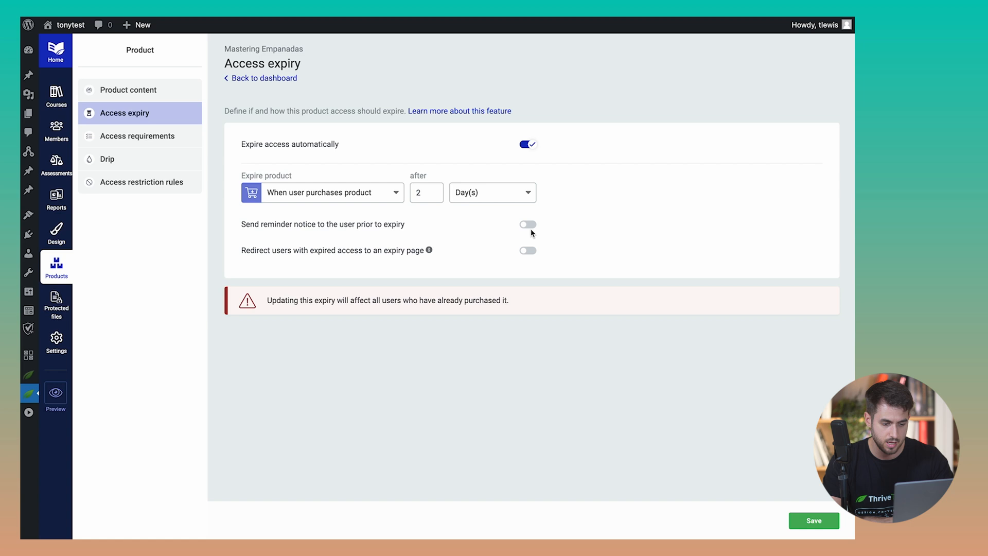
left_click(527, 224)
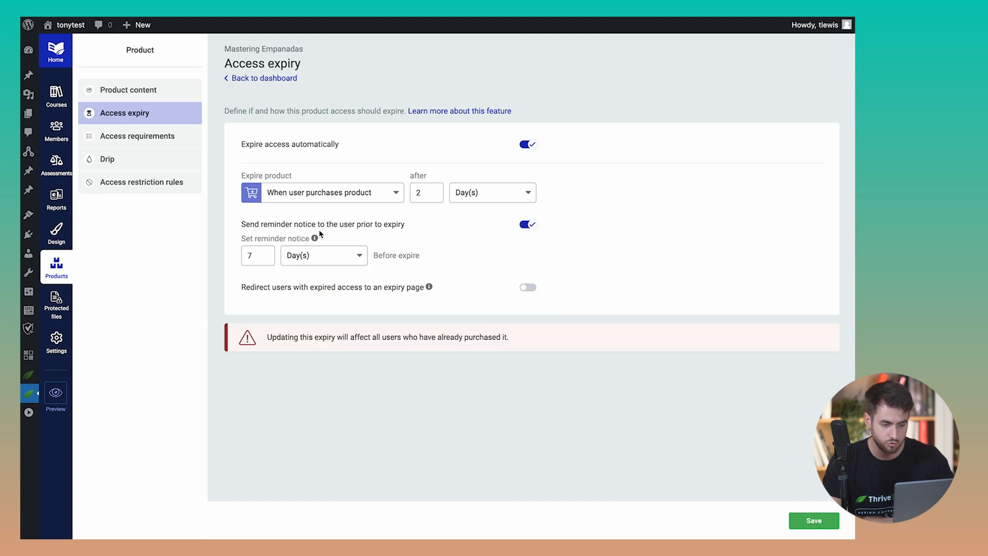
left_click(257, 255)
type("1")
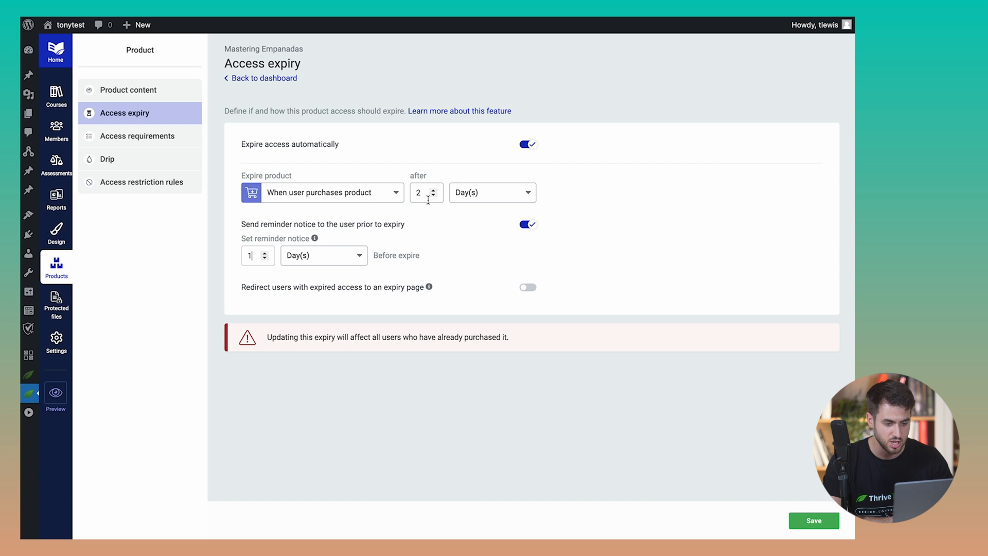
type("7")
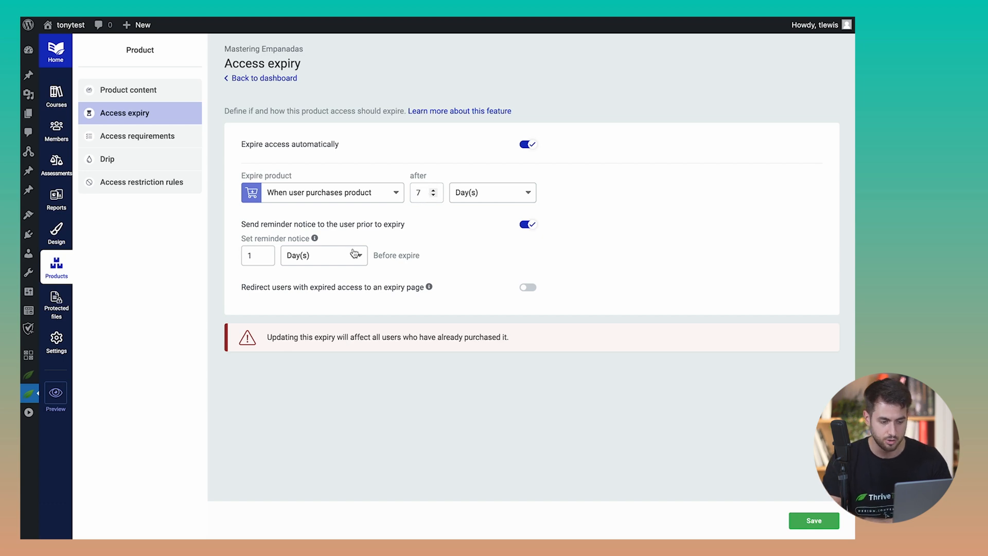
left_click(252, 256)
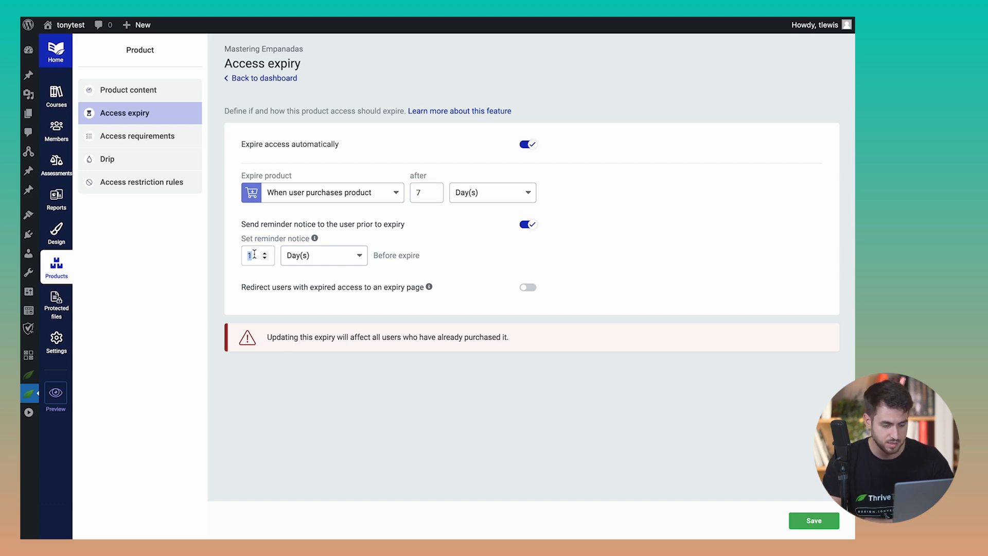
type("5")
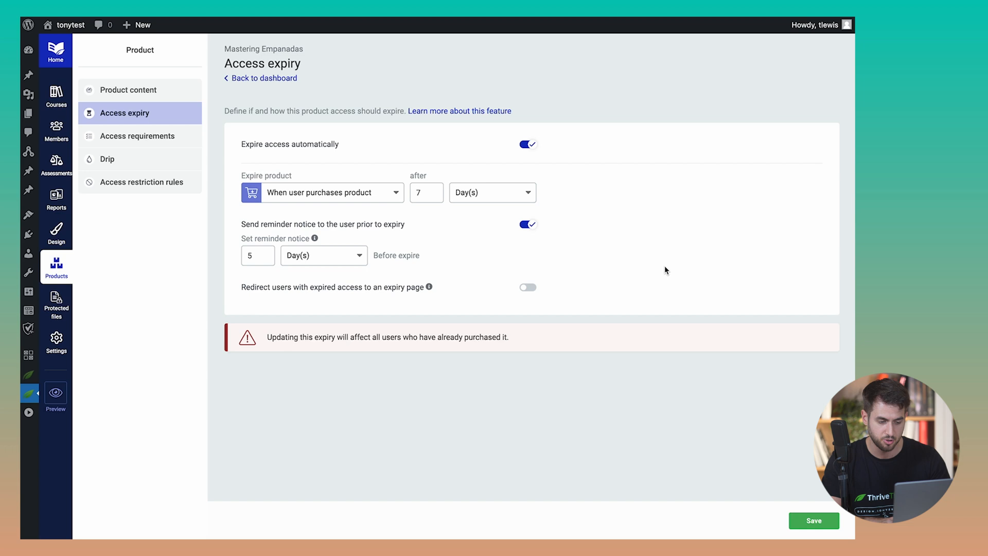
mouse_move(315, 238)
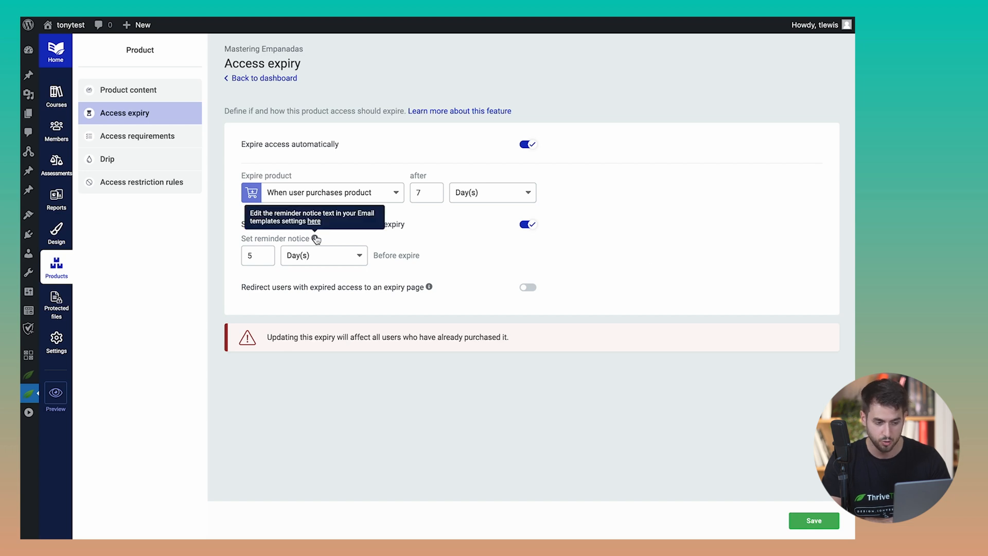
mouse_move(605, 250)
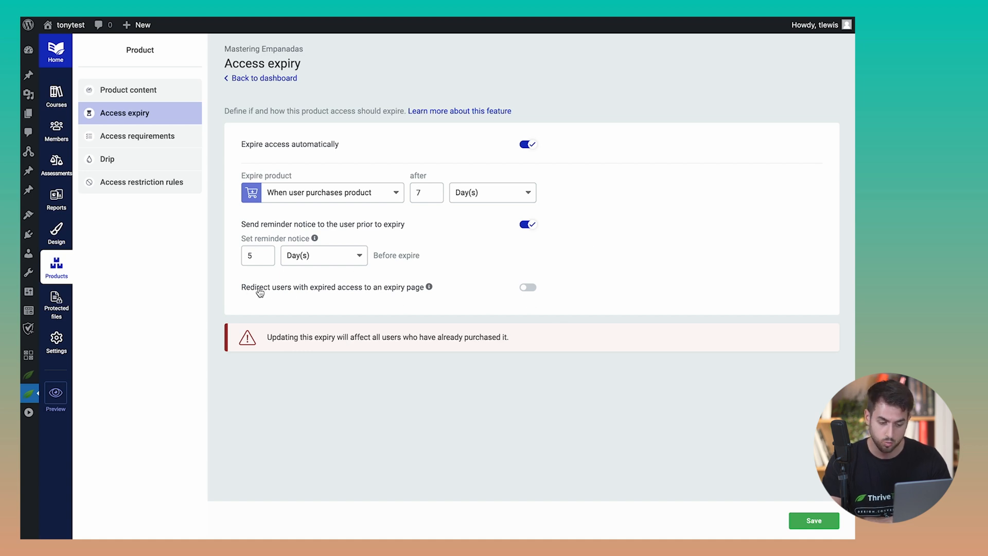
mouse_move(297, 295)
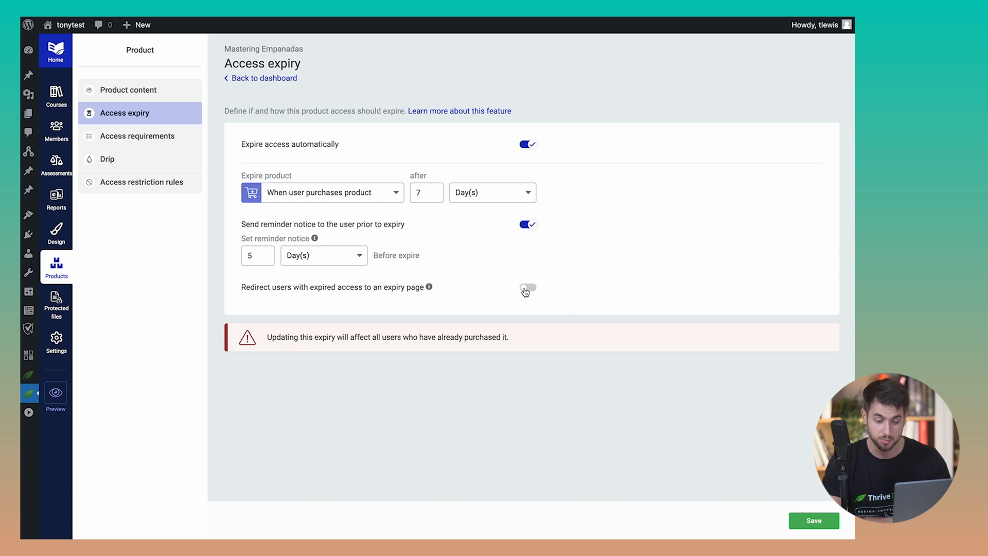
Redirect expired users to a new 'Expiration (Sales) Page' and open it in Thrive Architect
left_click(526, 290)
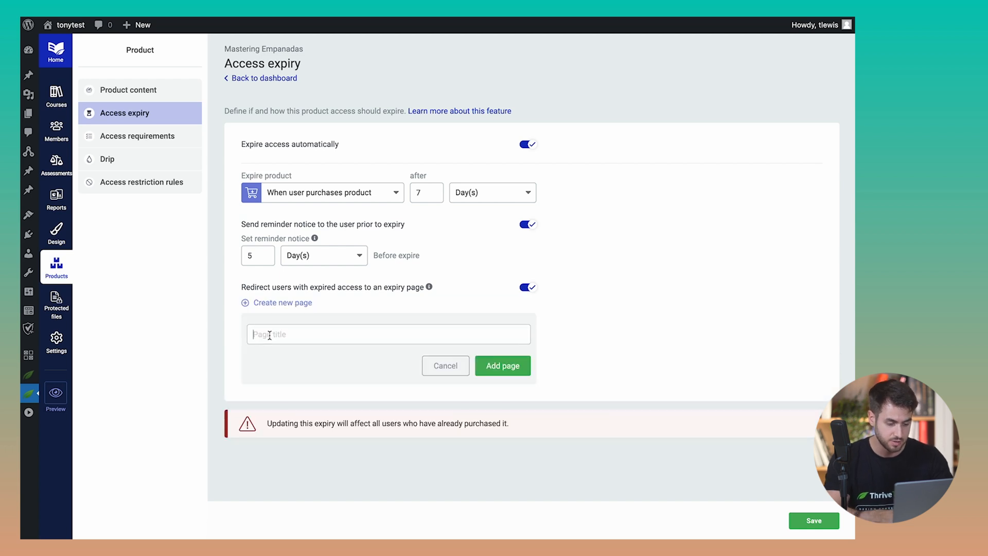
type("E")
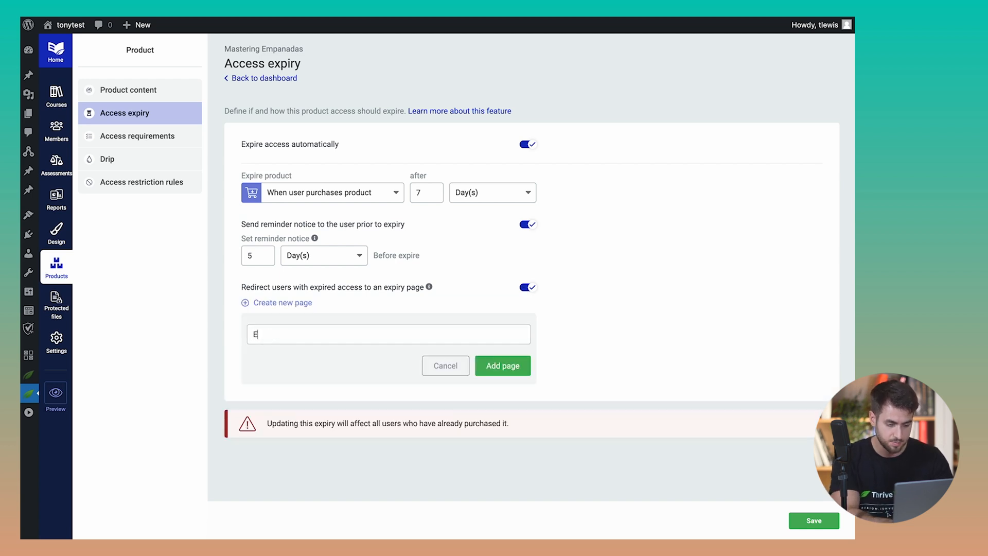
type("xpiration (Sa")
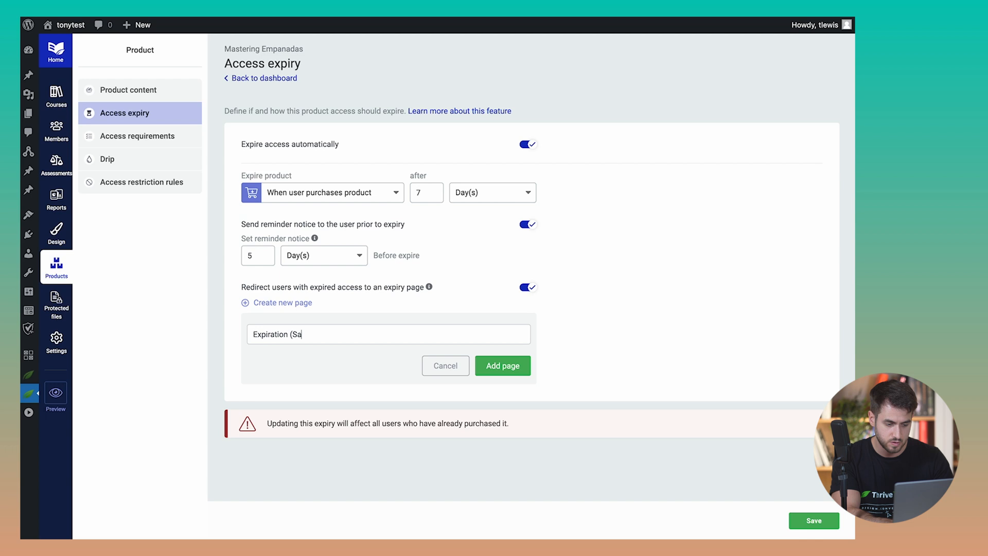
left_click(502, 366)
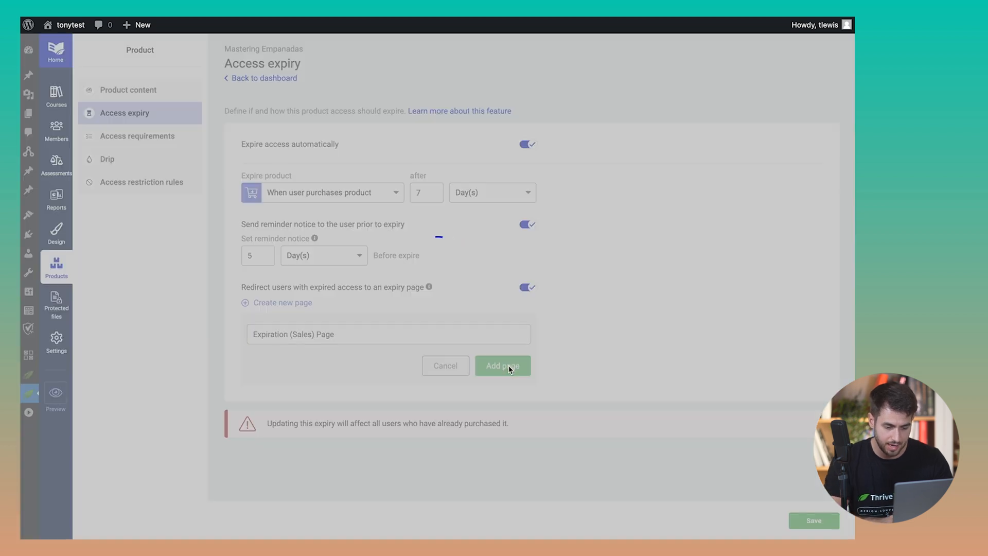
left_click(502, 366)
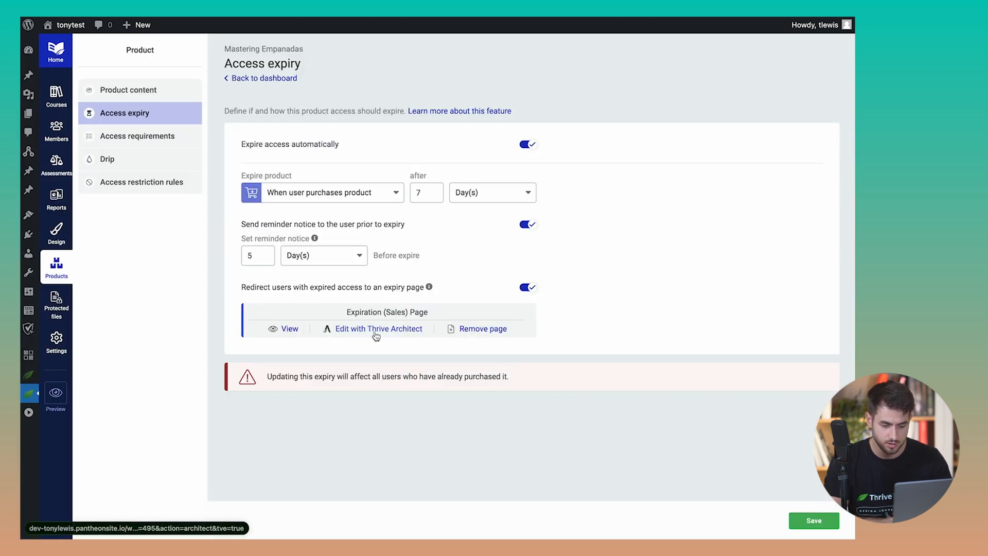
left_click(379, 328)
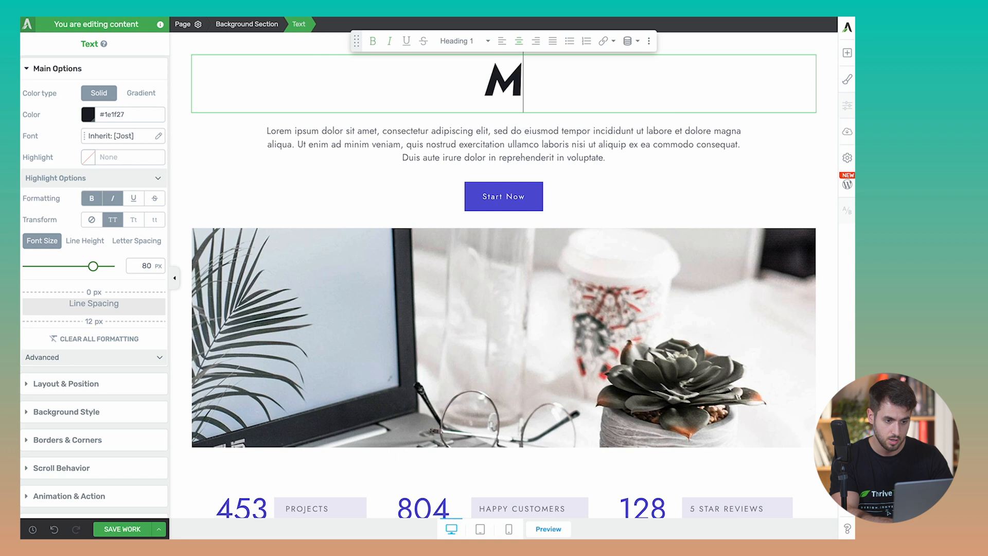
Retitle the page 'MASTER THE ART OF EMPANADAS', save it, and return to Thrive Apprentice
type("MASTER THE ART OF E")
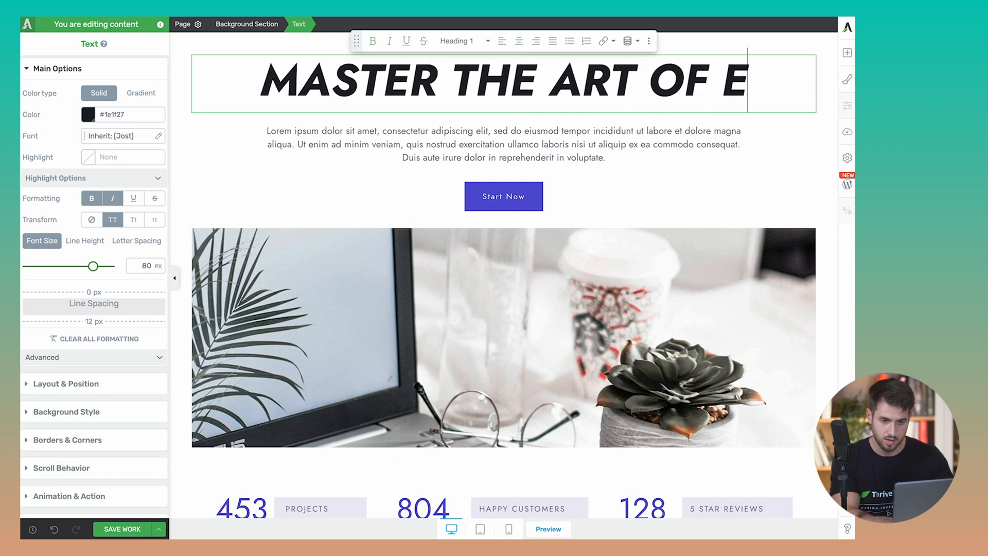
type("MPANADAS")
left_click(503, 196)
type("SIGN UP TO THE COURSE NOW")
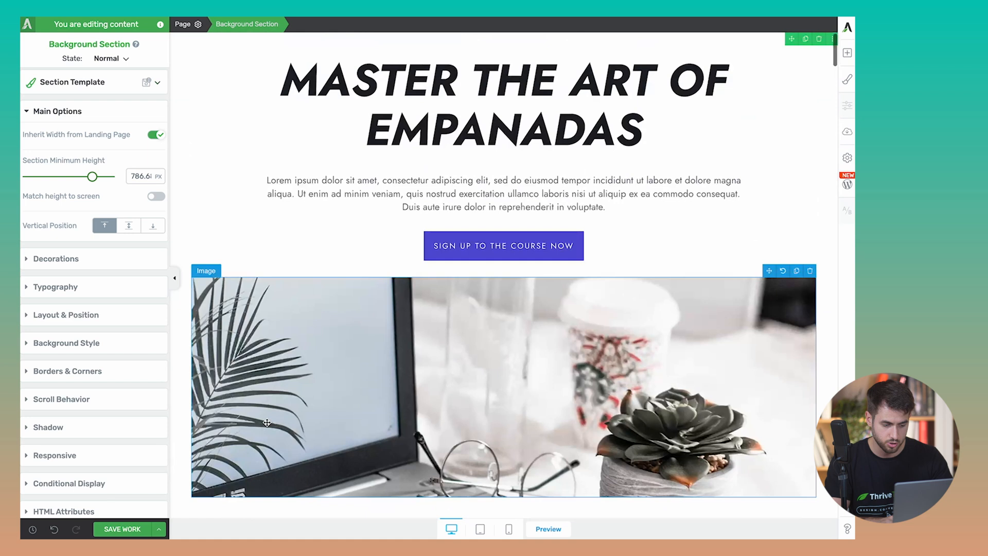
left_click(121, 529)
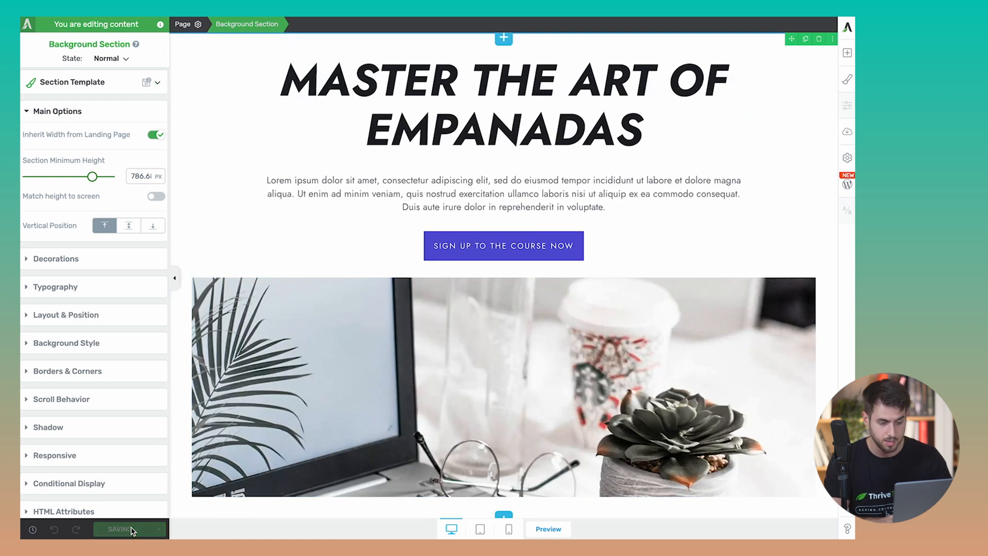
left_click(121, 528)
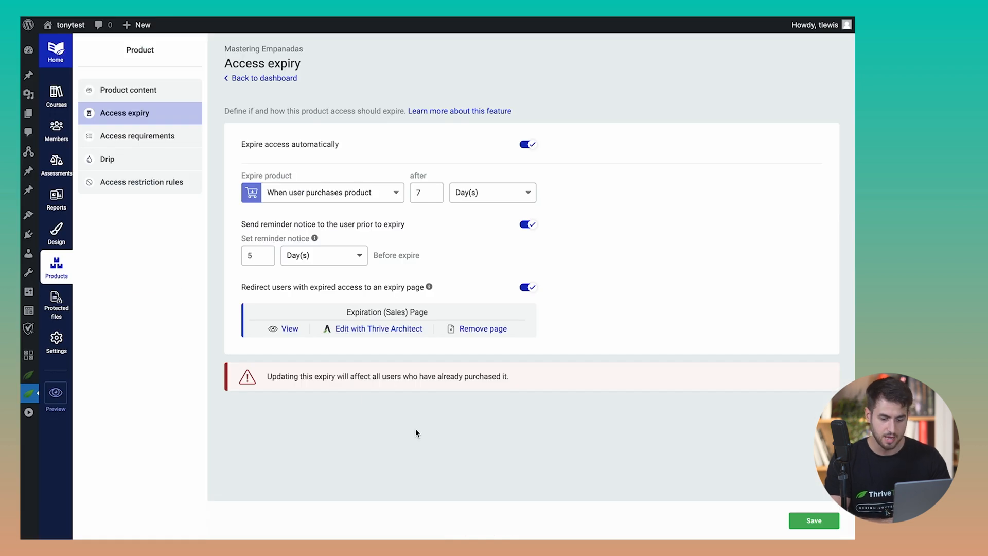
Show the Mastering Empanadas product's Access requirements page
left_click(813, 519)
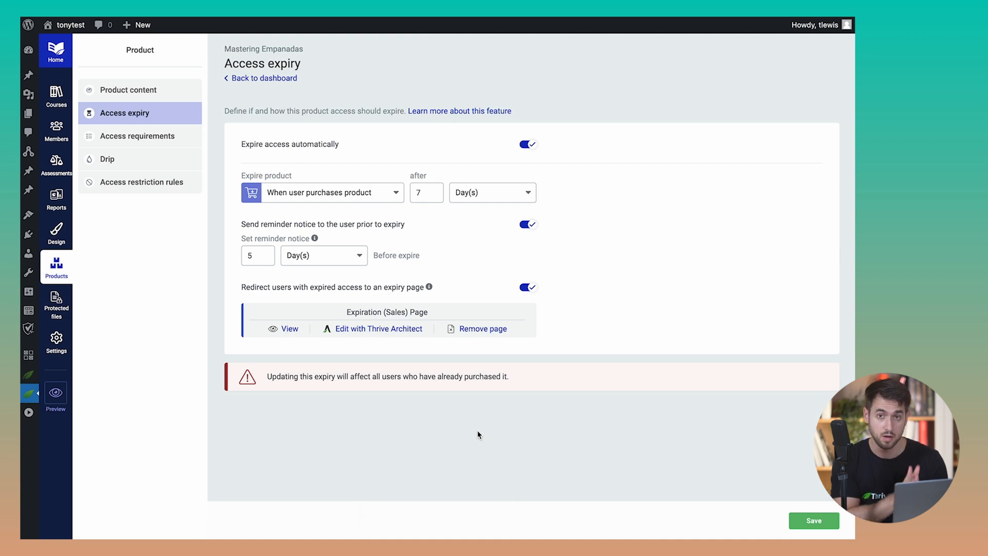
mouse_move(205, 214)
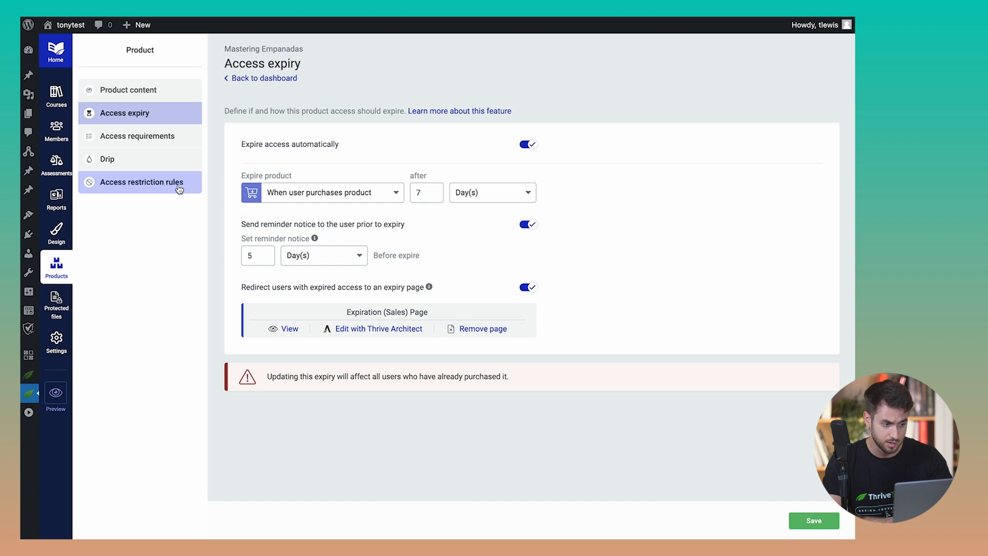
left_click(137, 135)
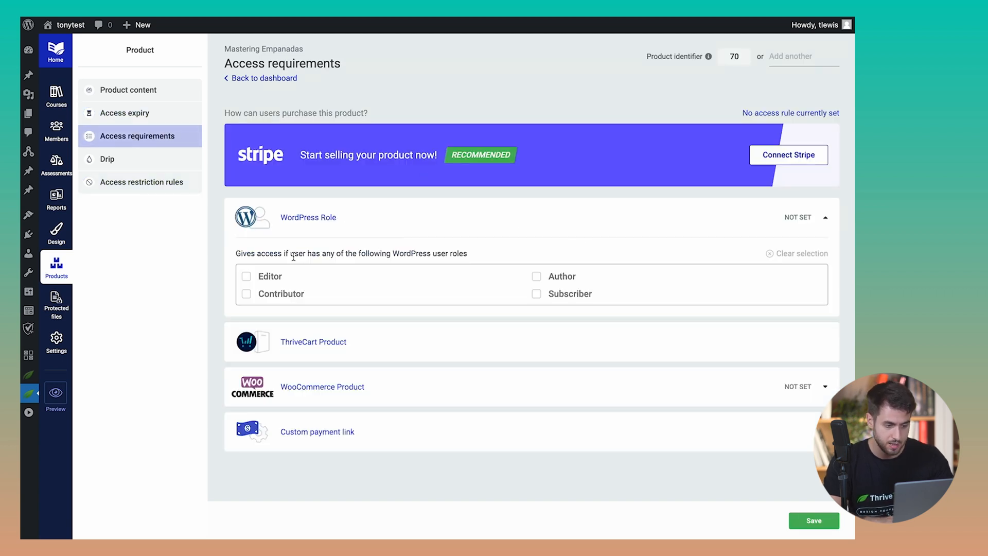
Grant access to the Subscriber WordPress role and save the rule
left_click(536, 294)
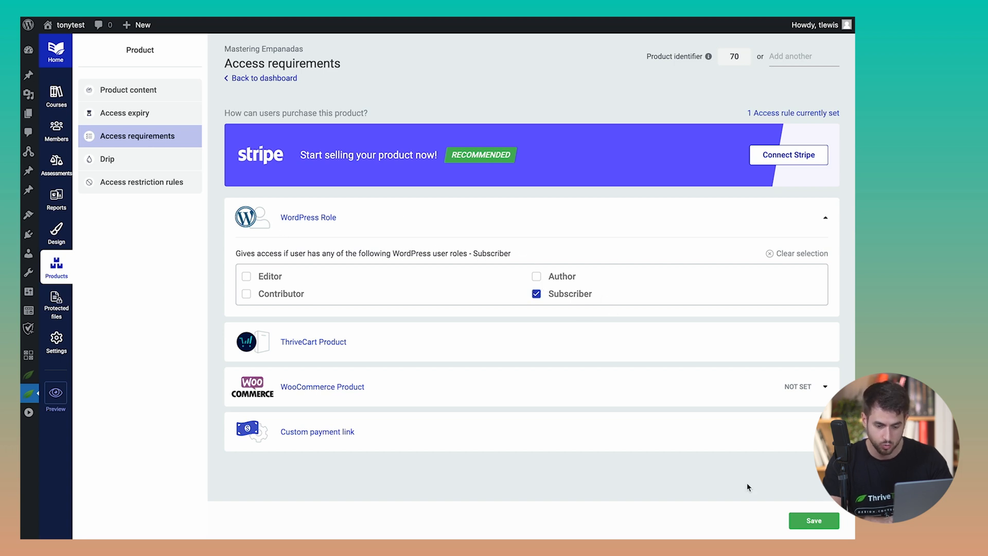
left_click(814, 519)
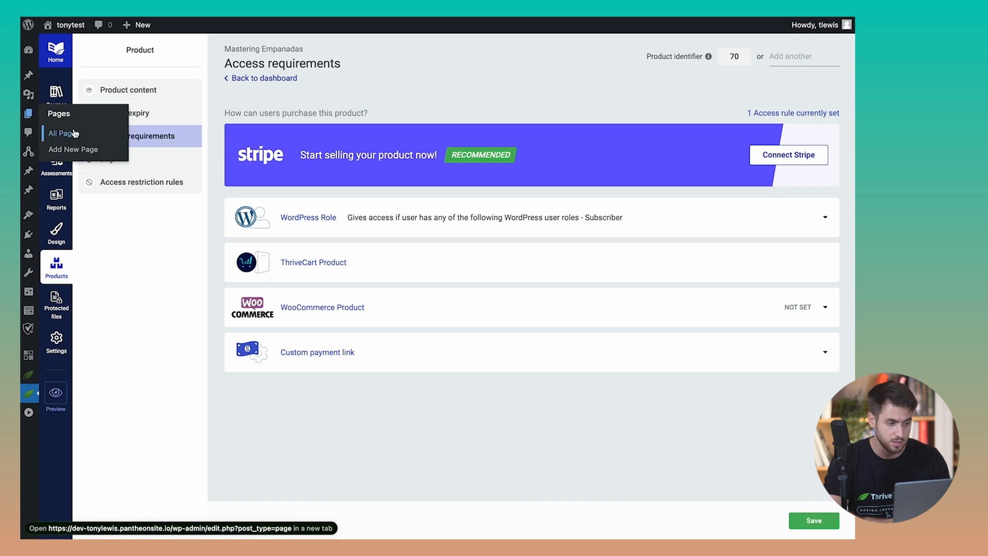
Add a page titled 'Free Trial for our Empanadas Course' and launch Thrive Architect on it
left_click(62, 133)
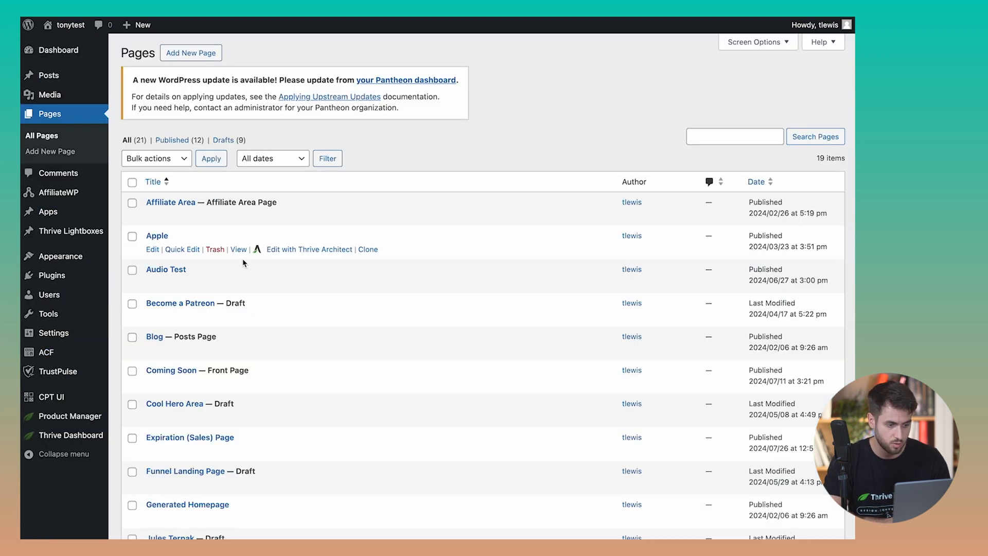
left_click(190, 52)
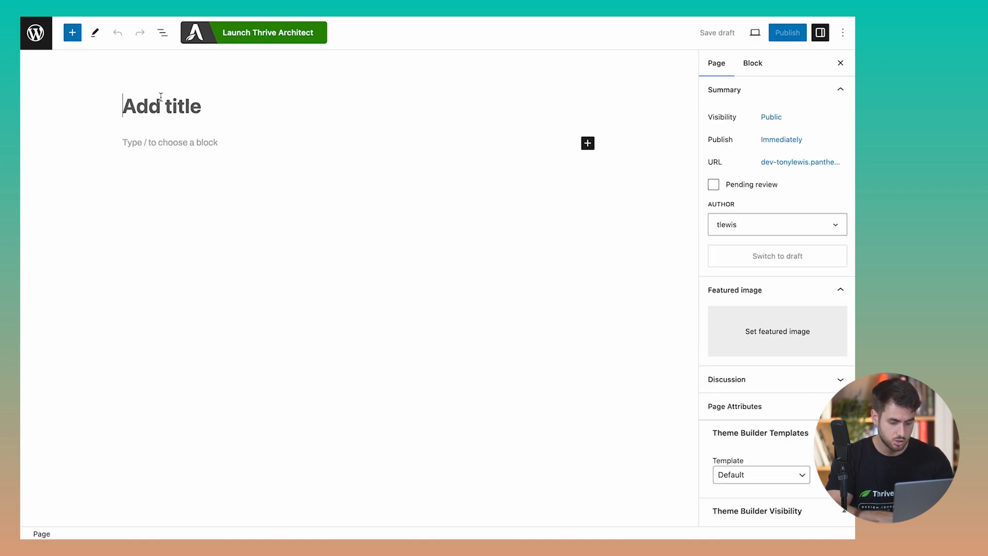
type("Free O")
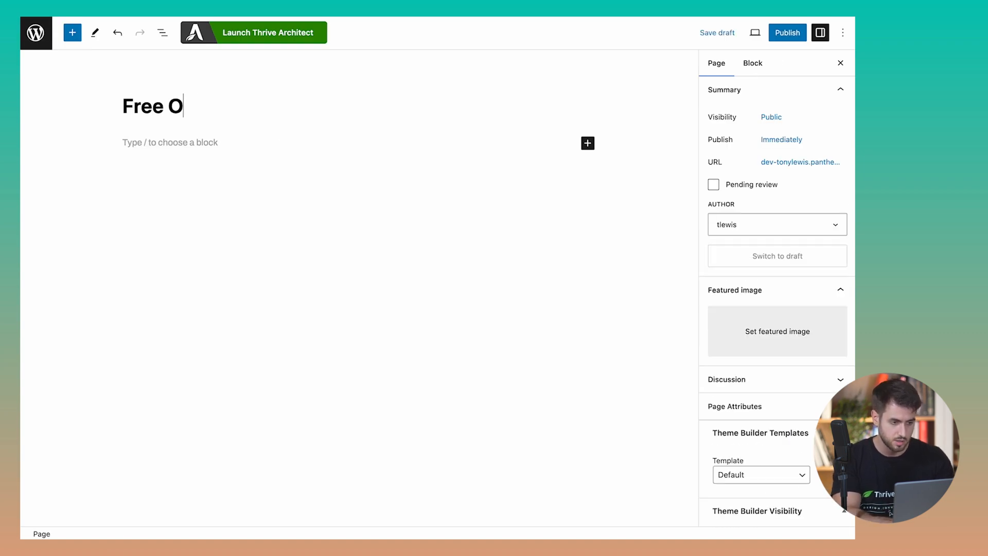
key("Backspace")
type("Trial for")
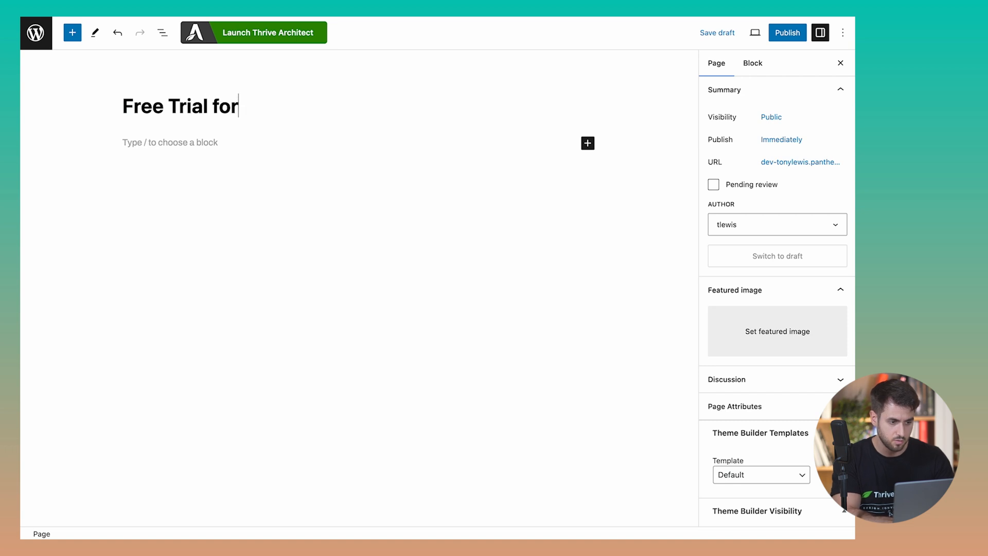
type("our Empanadas Course")
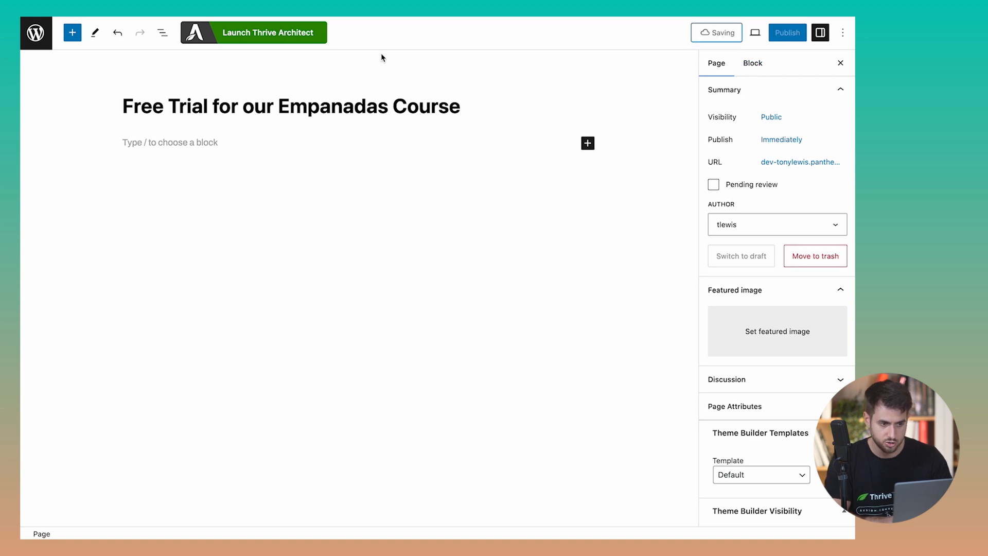
left_click(267, 32)
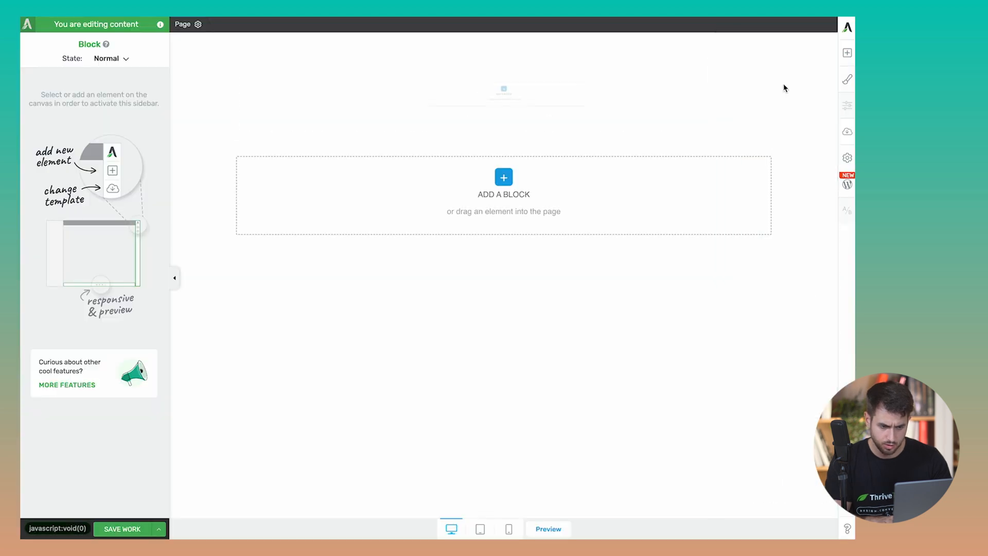
Insert the Peak Theme subscribe lead-generation block onto the empty free trial page
left_click(503, 177)
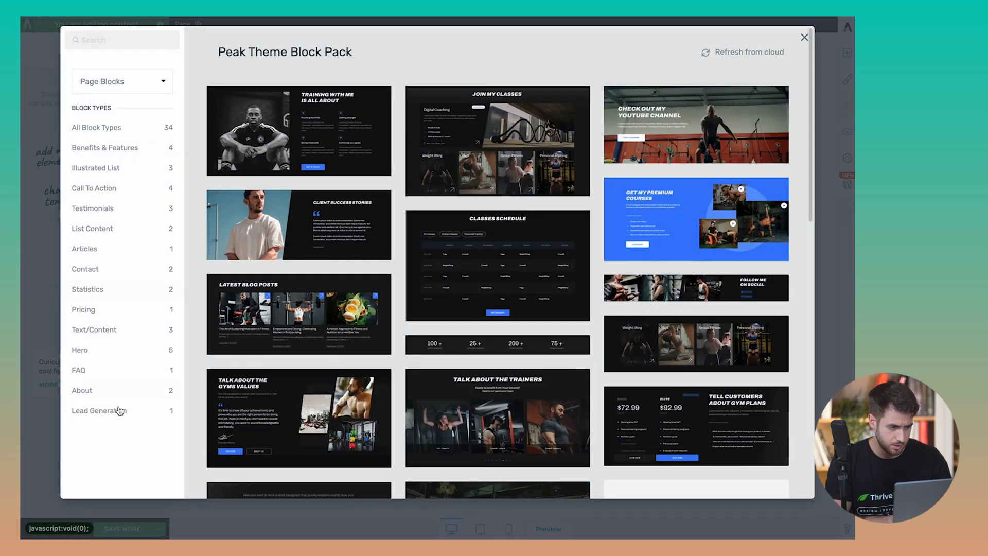
mouse_move(103, 418)
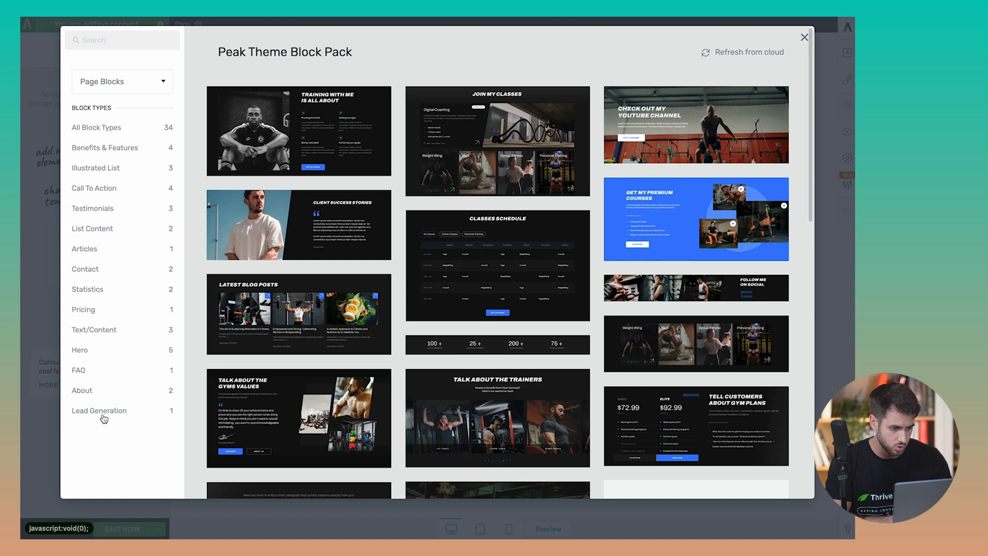
left_click(99, 410)
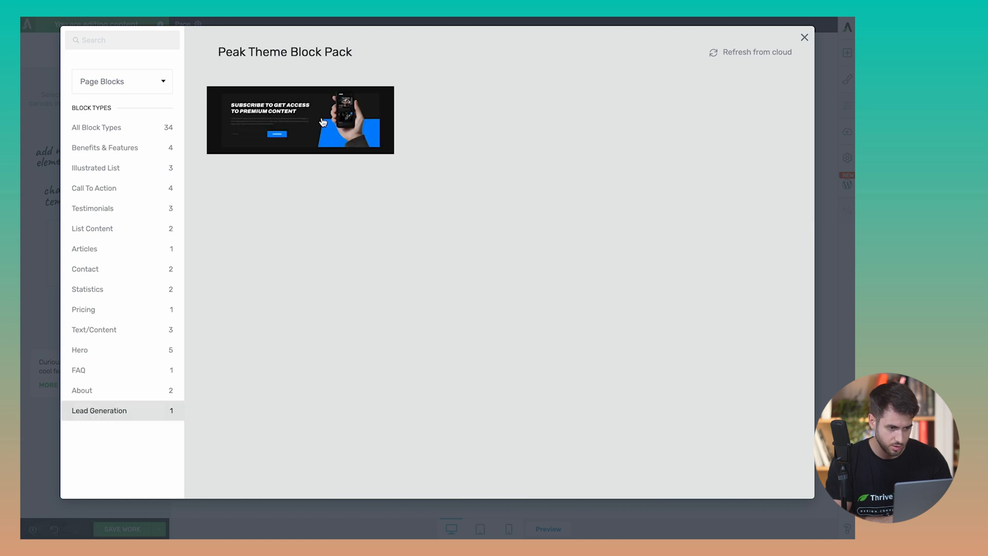
left_click(299, 120)
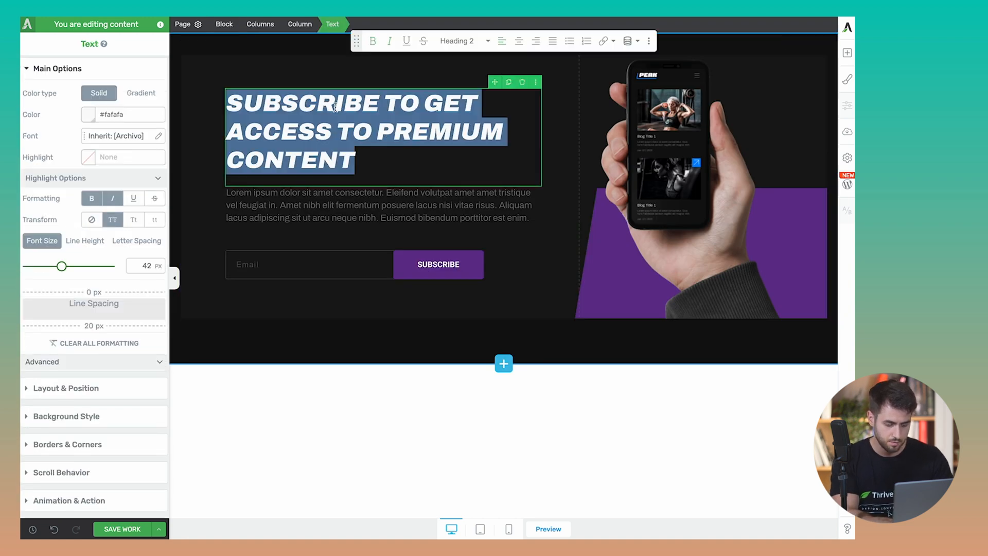
Retitle the block 'FREE TRIAL: MASTER THE ART OF EMPANADAS' and select the email signup form
type("FREE TRIAL:")
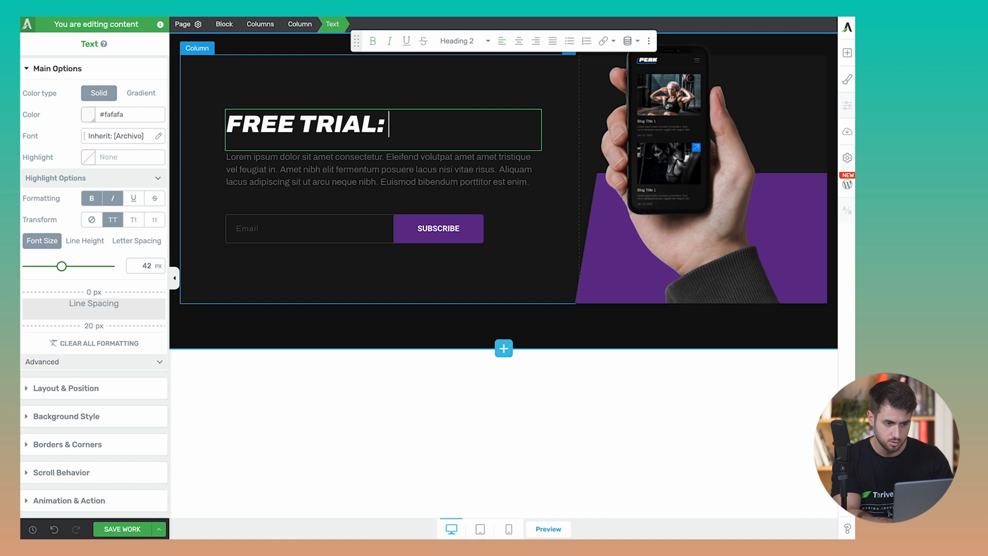
type("MASTER THE")
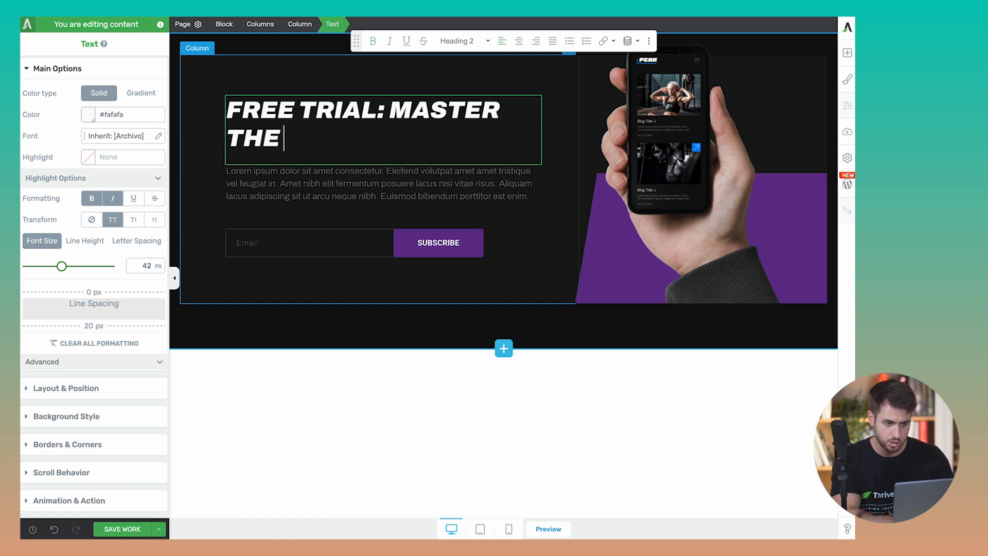
type("ART OF EMPANADAS")
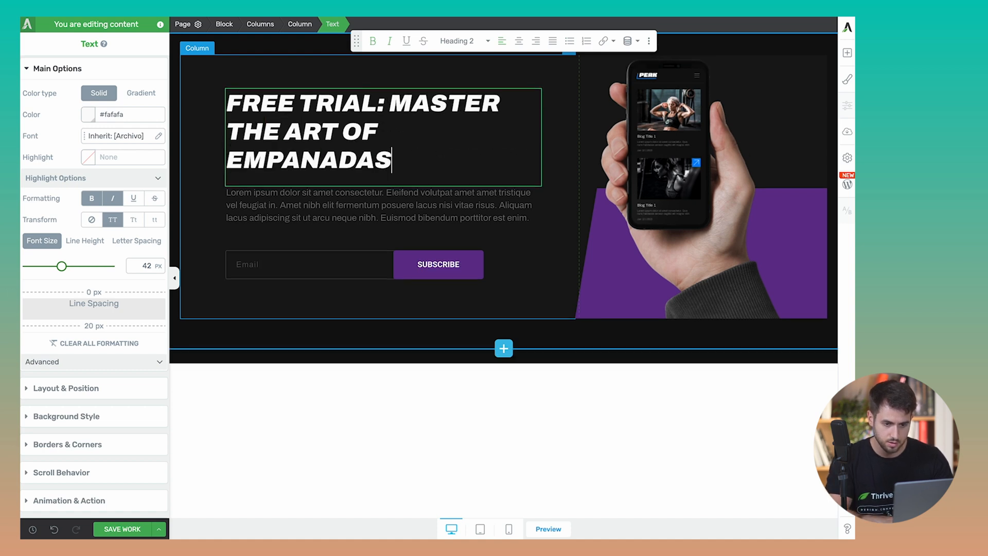
left_click(309, 264)
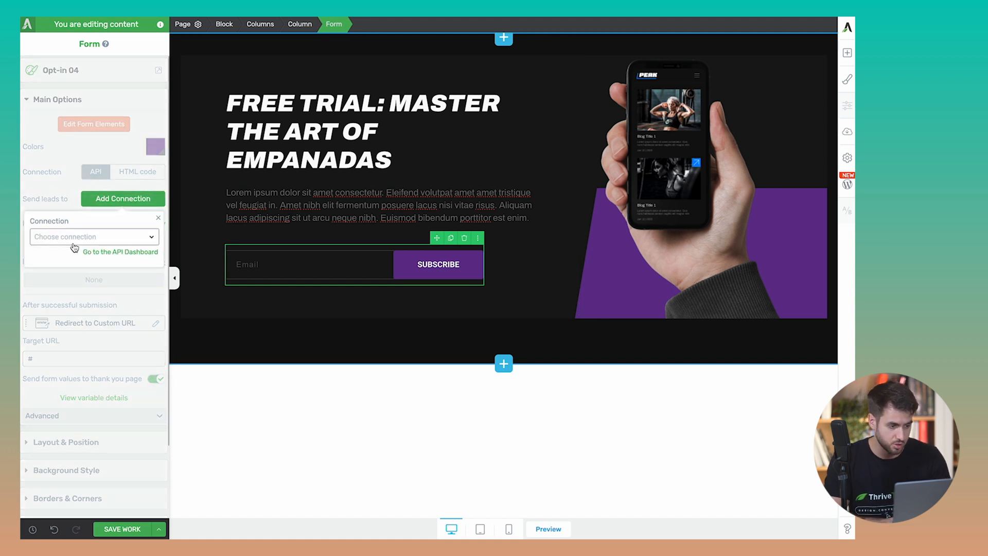
Connect the free trial signup form to Drip
left_click(93, 237)
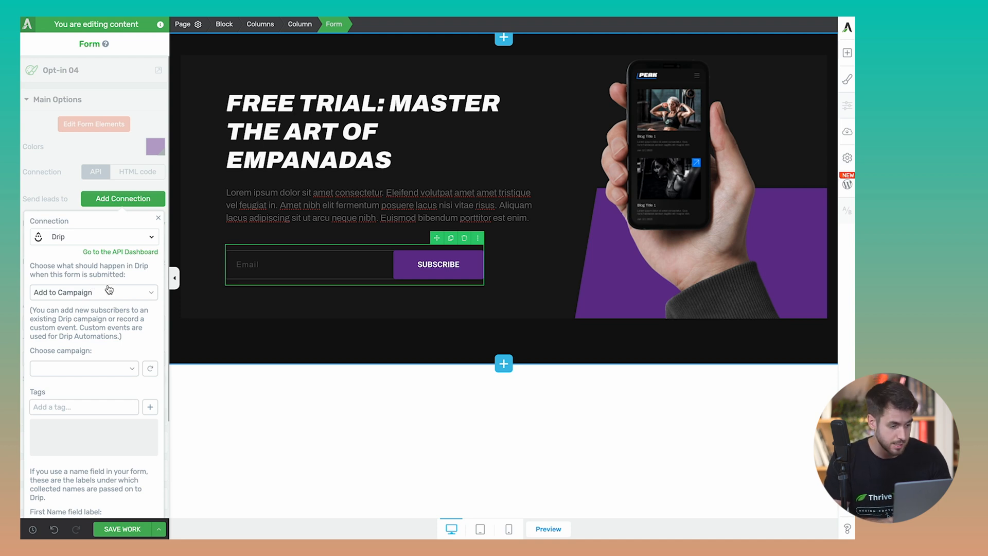
scroll("down", 3)
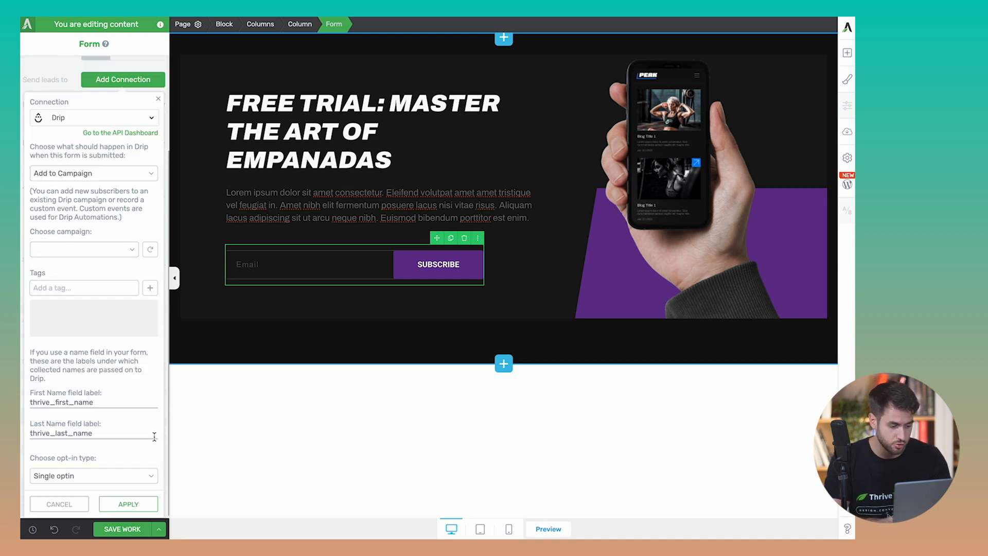
left_click(128, 503)
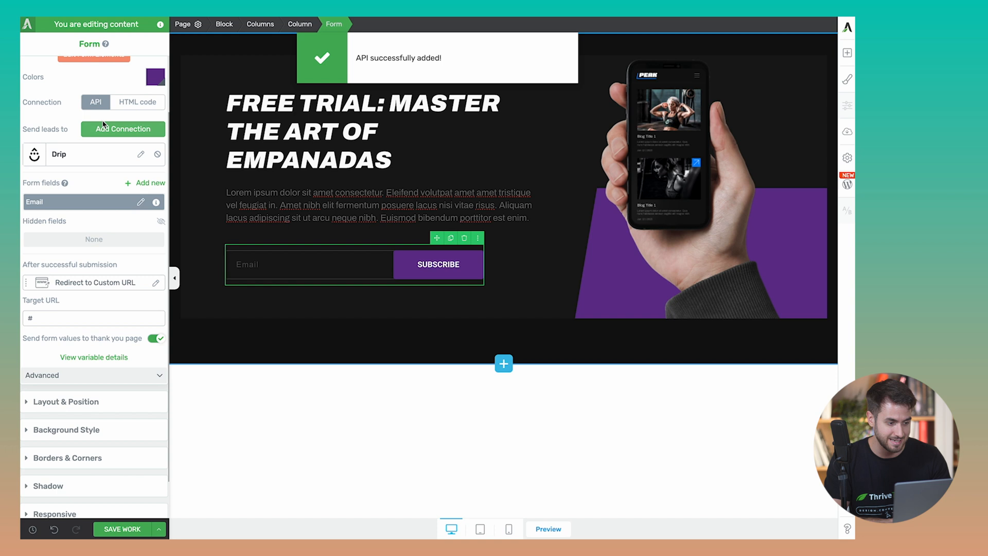
Add a WordPress account connection with Subscriber role, then view Mastering Empanadas' access expiry settings
left_click(123, 129)
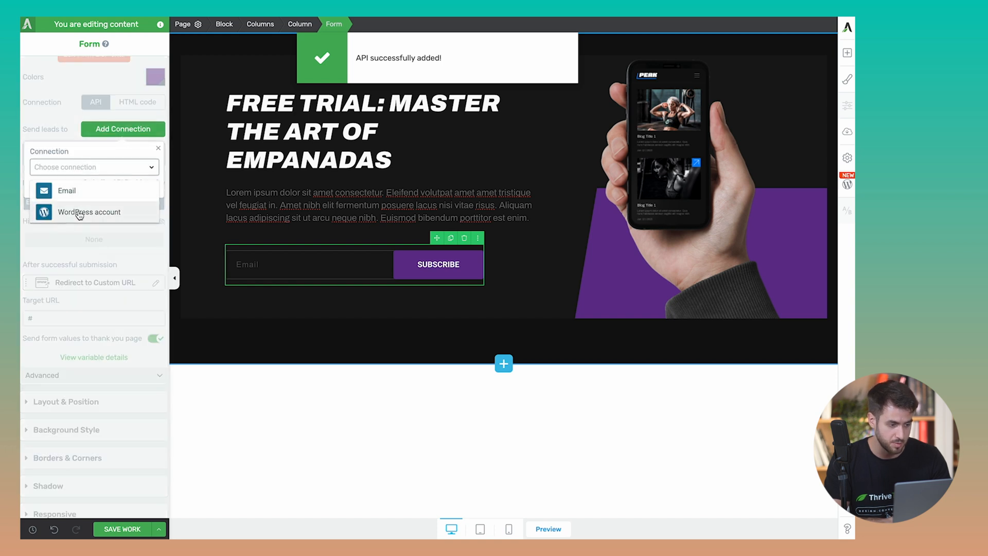
left_click(89, 212)
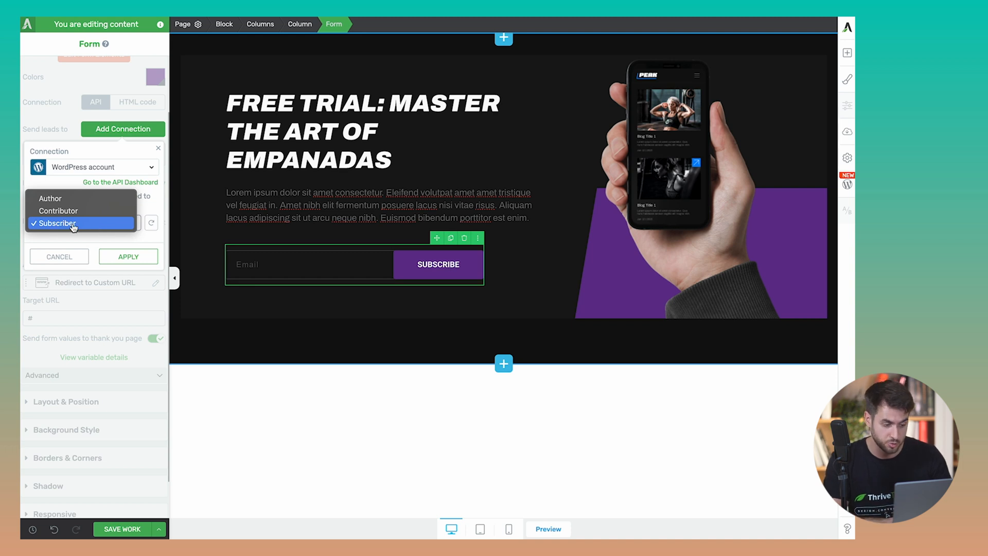
left_click(128, 257)
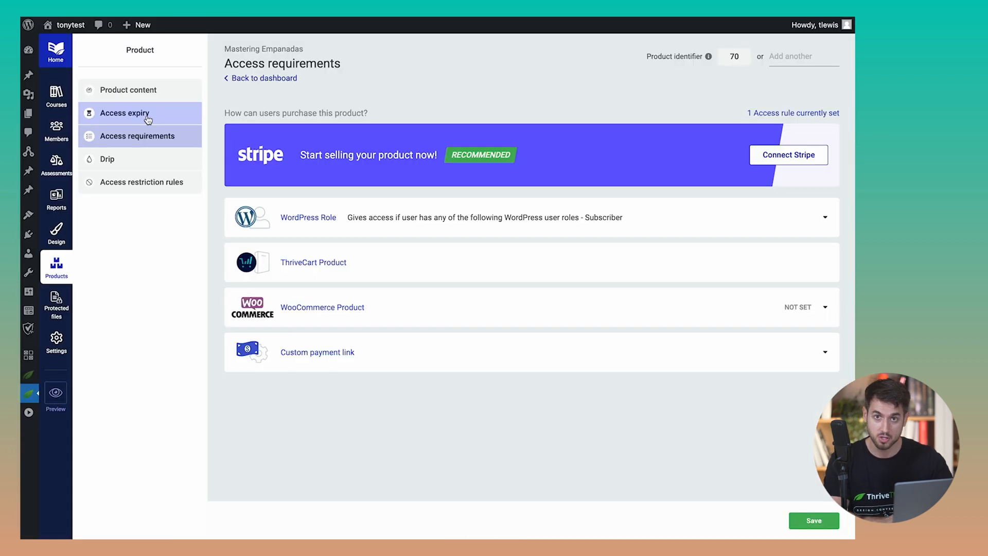
left_click(124, 113)
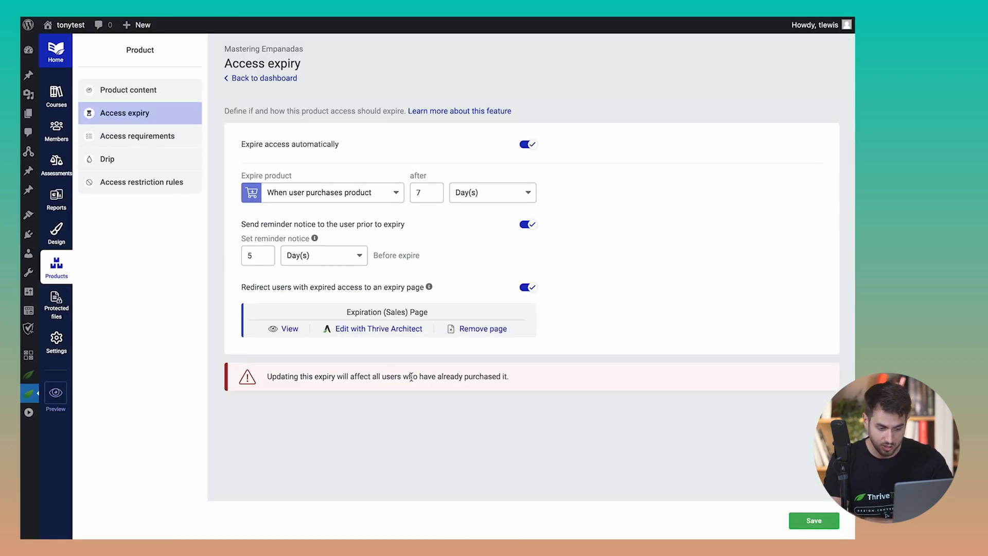